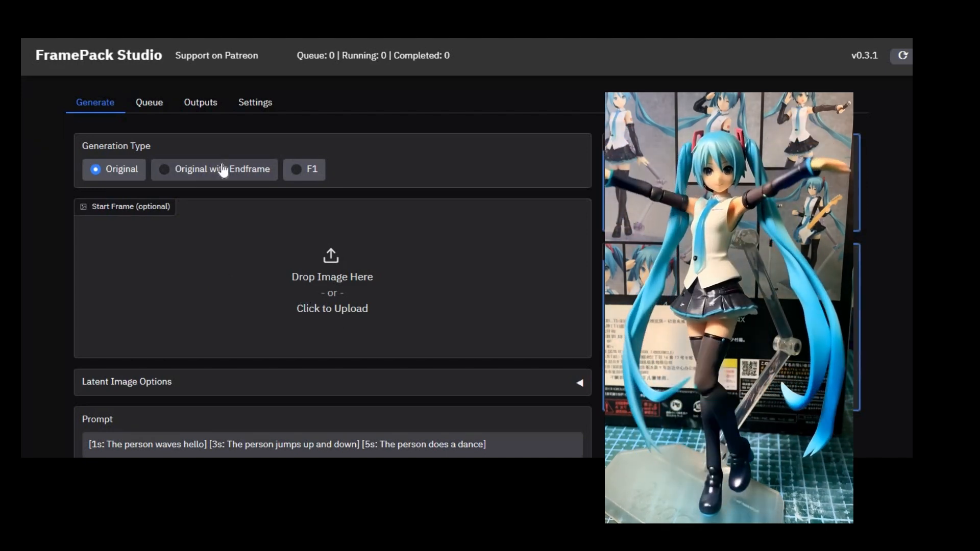
# Browse the FramePack Studio generation types and options, returning to the Original type
pyautogui.click(163, 168)
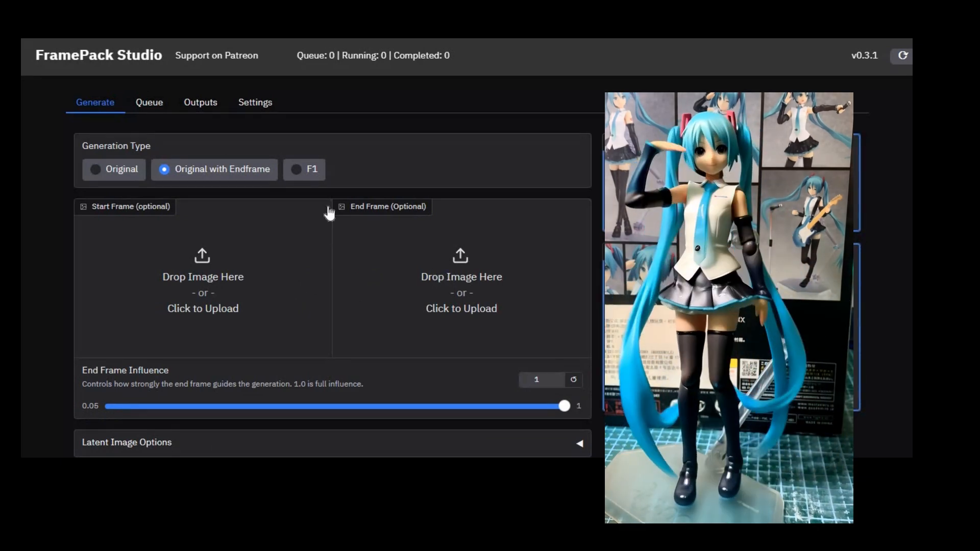
pyautogui.click(296, 168)
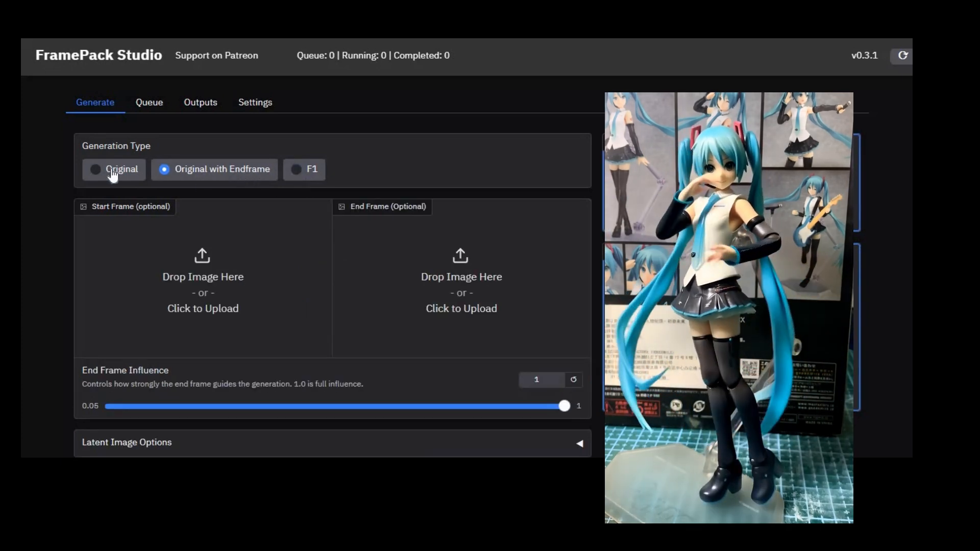
pyautogui.click(95, 169)
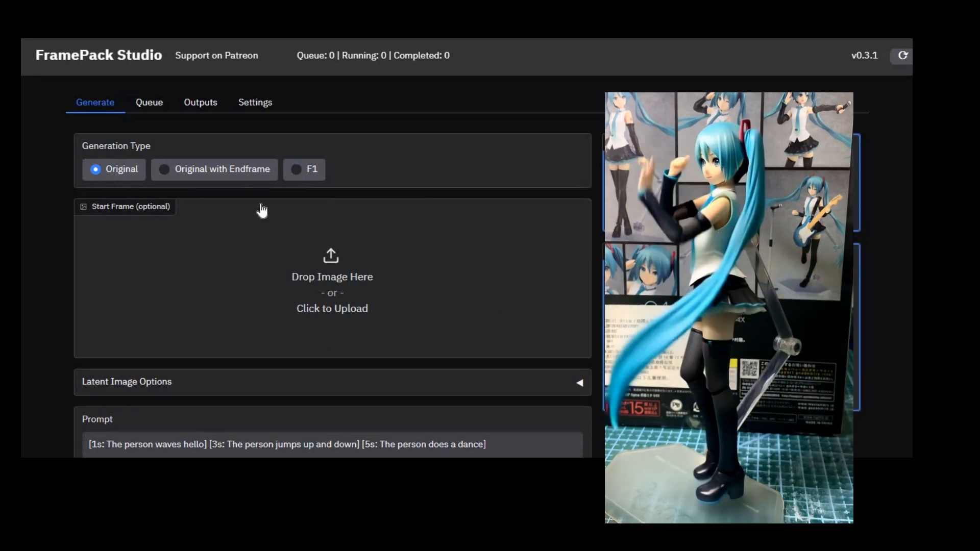
pyautogui.scroll(-3)
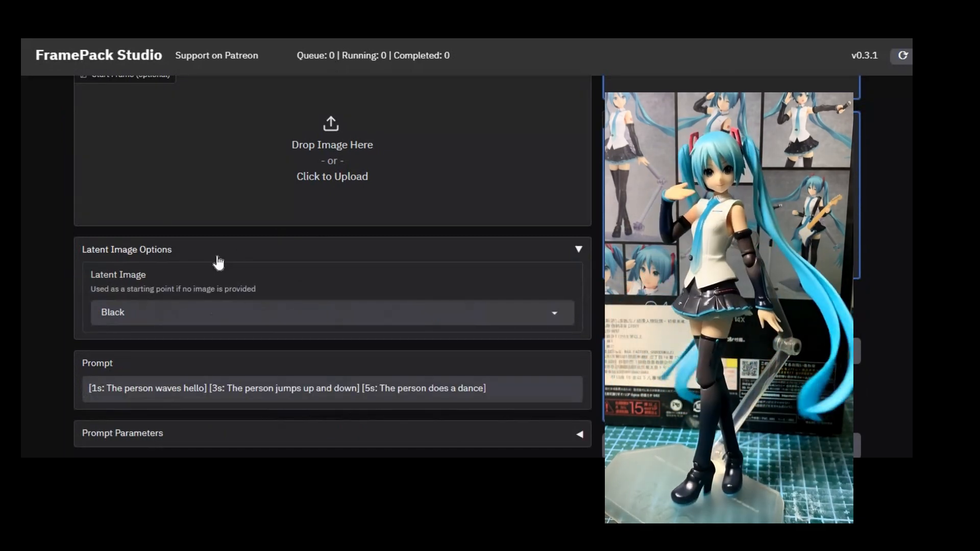
pyautogui.click(577, 249)
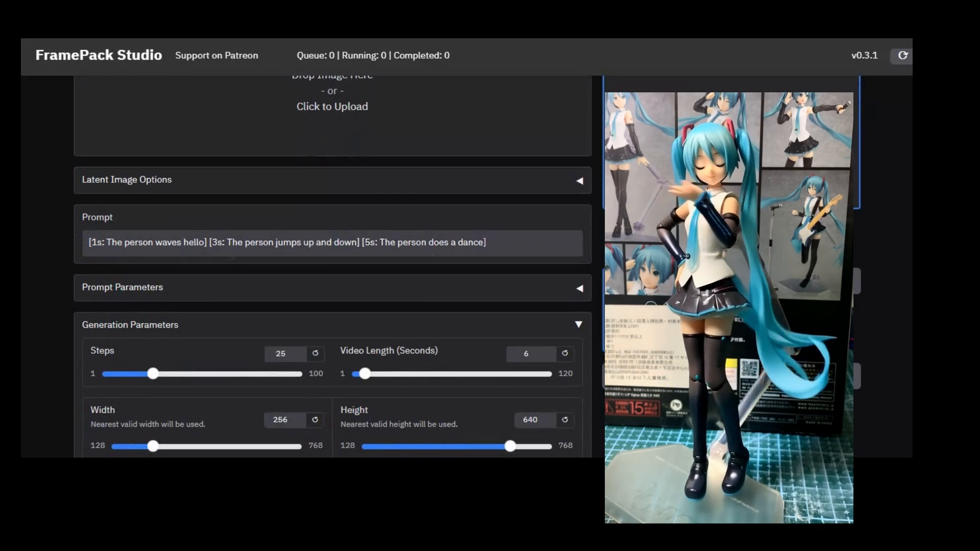
pyautogui.scroll(-3)
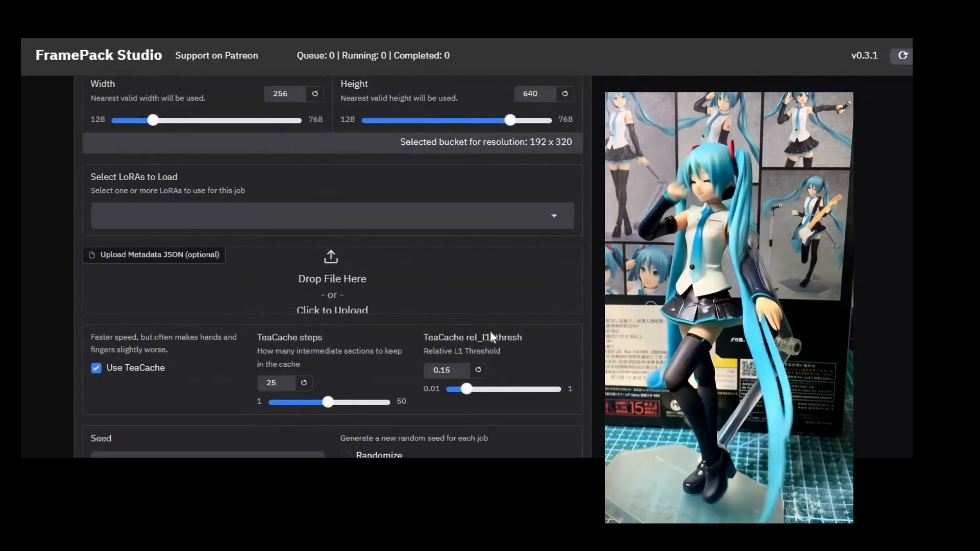
pyautogui.scroll(-3)
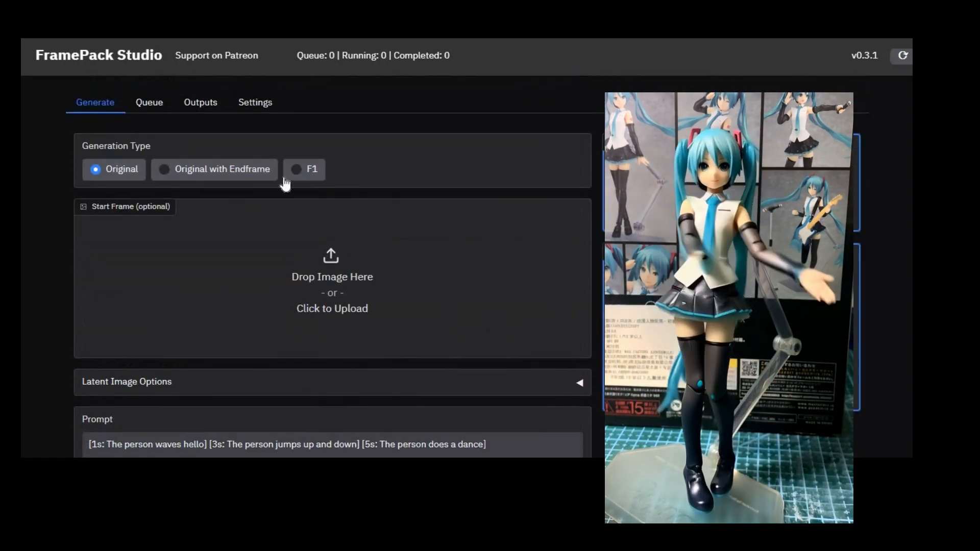
# Change the Colab runtime type to a T4 GPU and connect the notebook
pyautogui.click(153, 102)
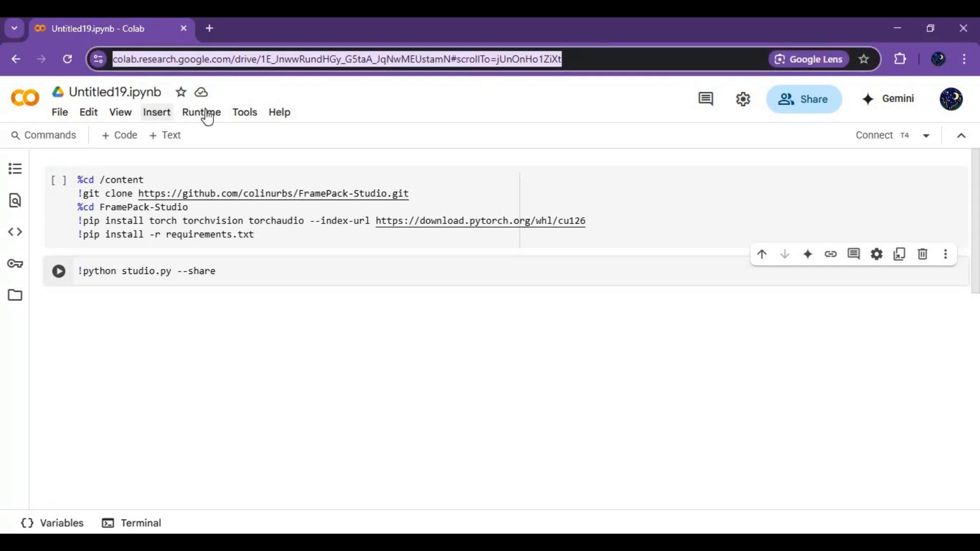
pyautogui.click(201, 112)
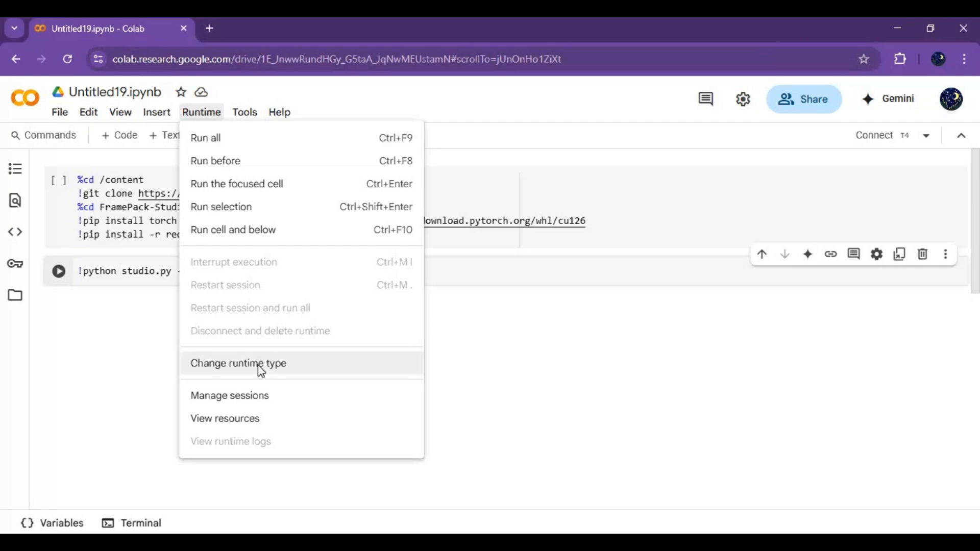
pyautogui.click(238, 364)
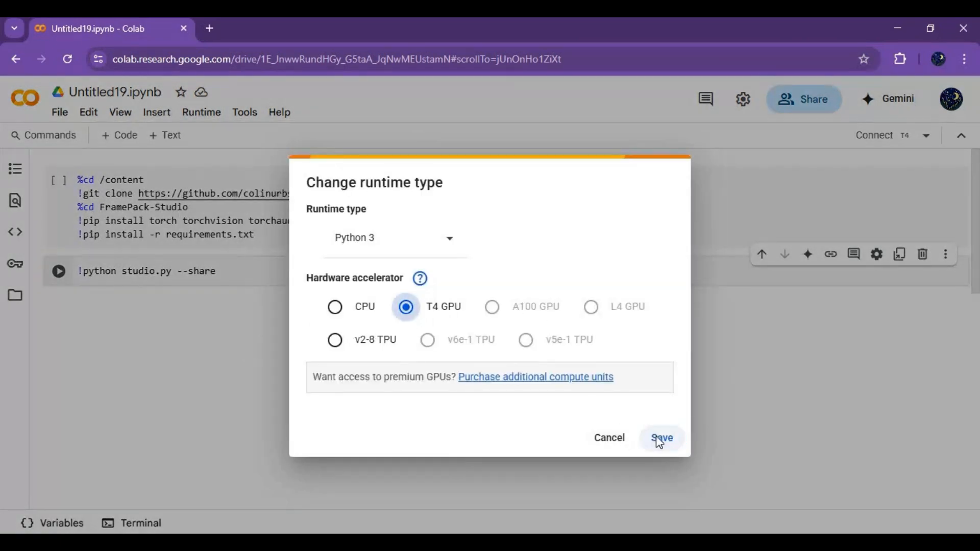
pyautogui.click(661, 438)
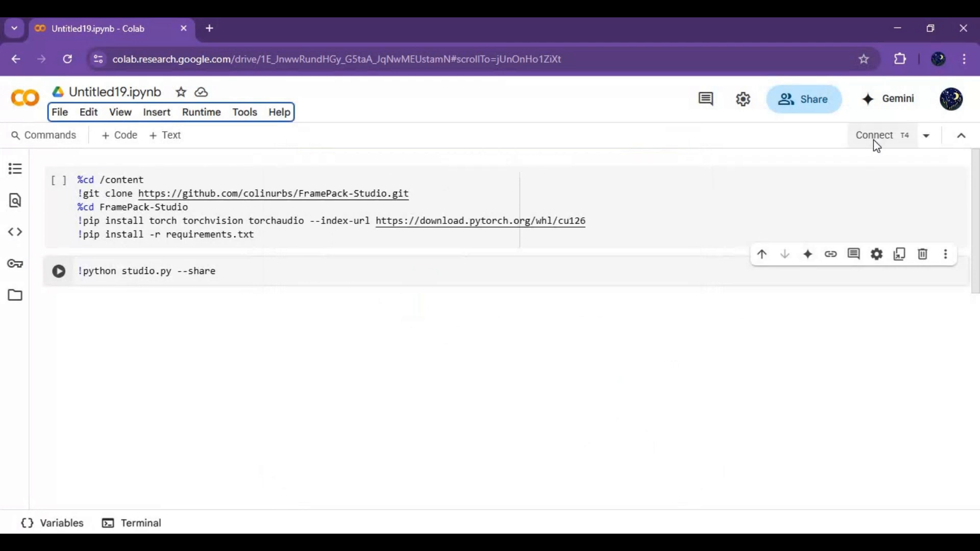
pyautogui.click(875, 134)
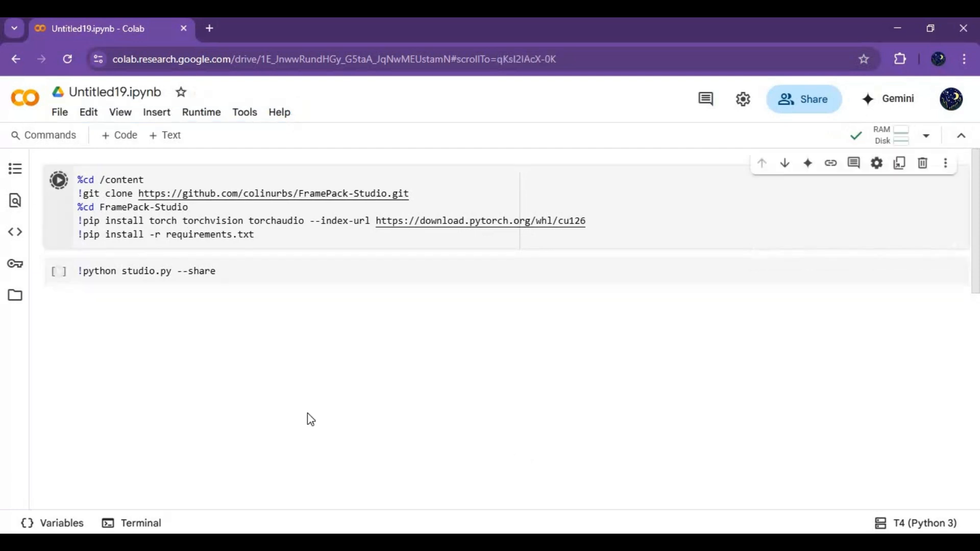
# Run the install cell and the studio.py --share cell, then open the gradio.live public URL
pyautogui.click(58, 179)
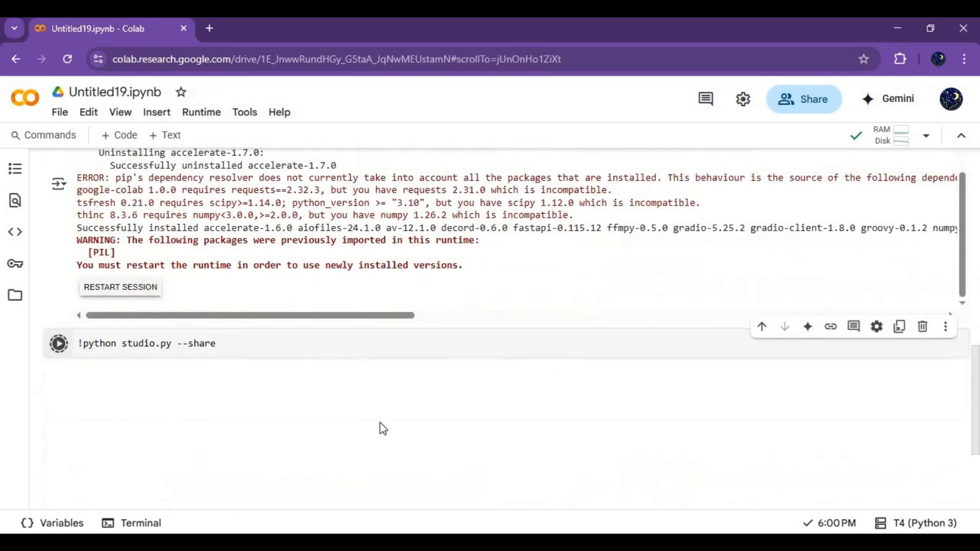
pyautogui.click(58, 343)
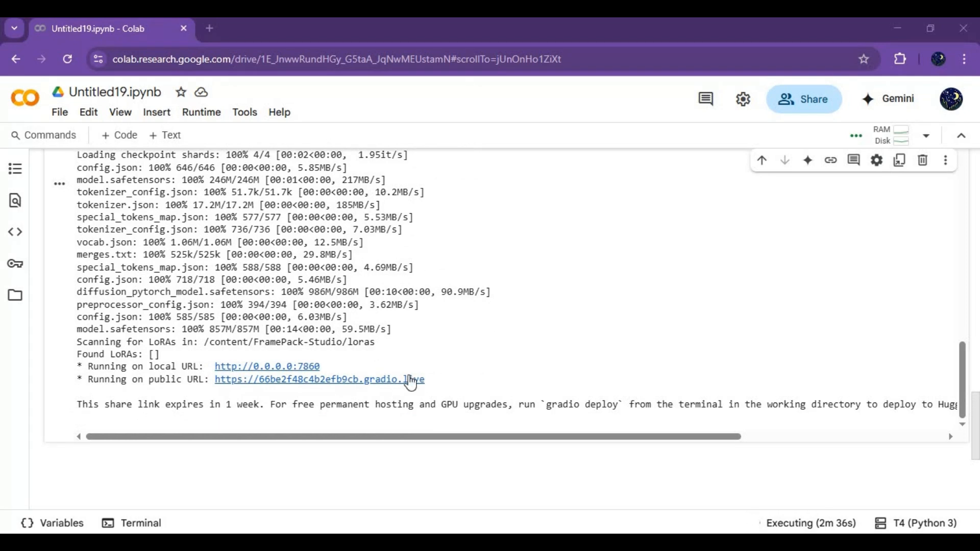
pyautogui.click(315, 380)
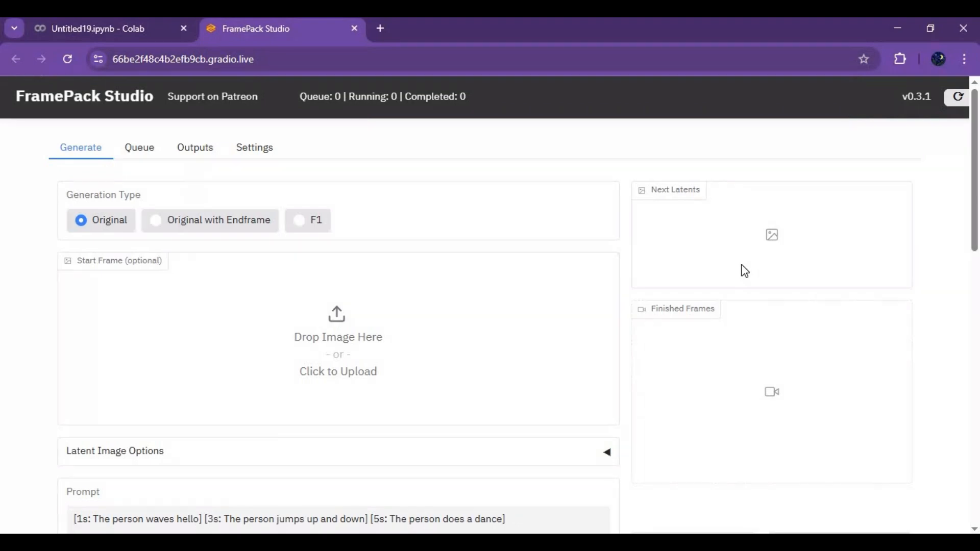
# In Settings, set GPU Inference Preserved Memory to 10.9 and MP4 Compression to 22, and save
pyautogui.scroll(-3)
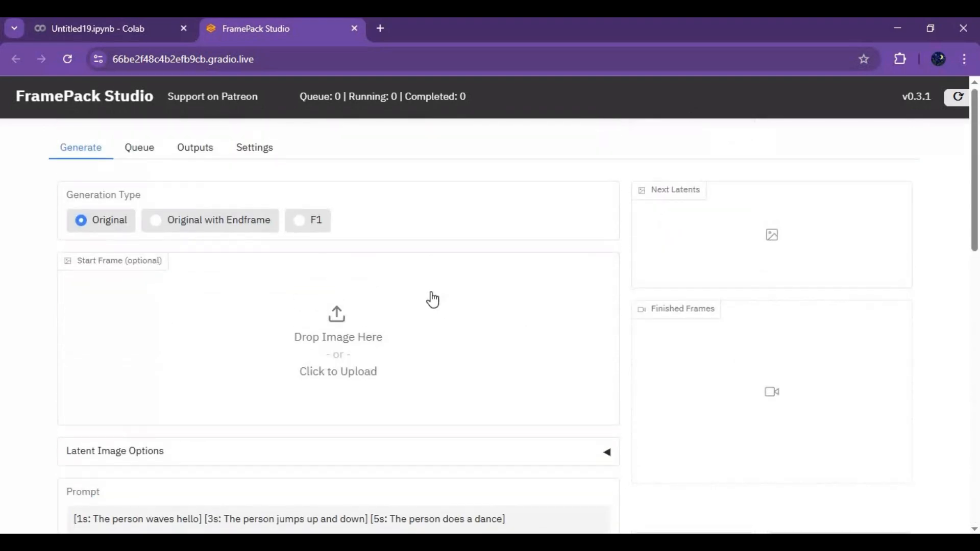
pyautogui.click(254, 147)
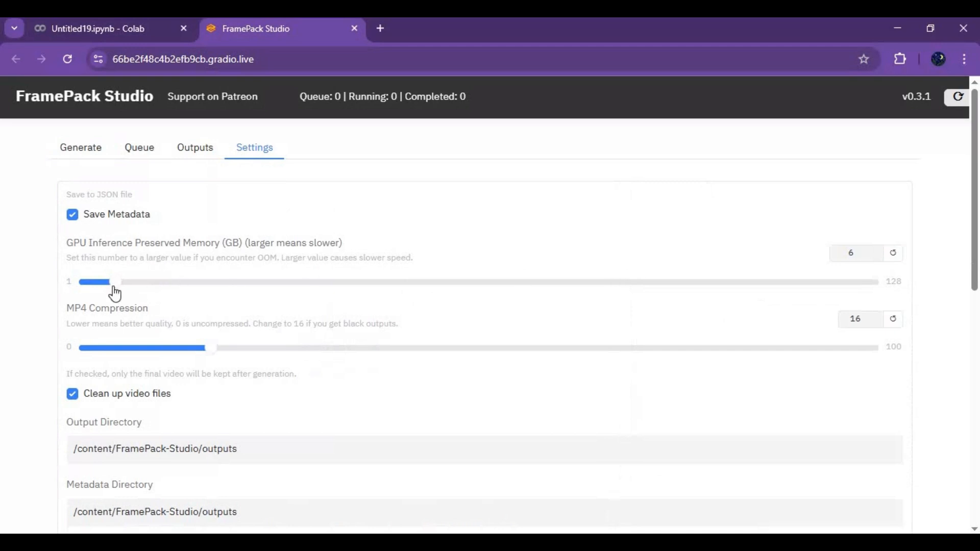
pyautogui.moveTo(110, 282); pyautogui.dragTo(146, 282)
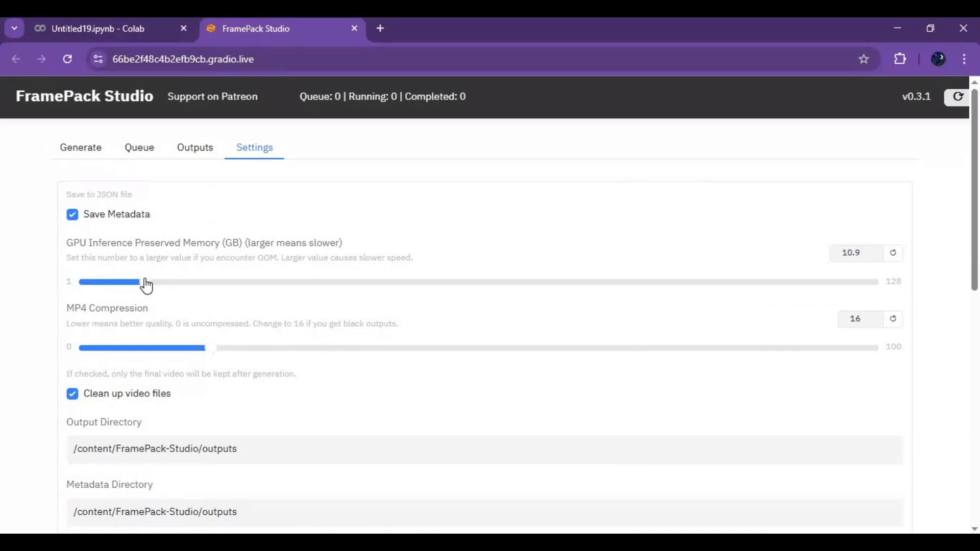
pyautogui.scroll(-3)
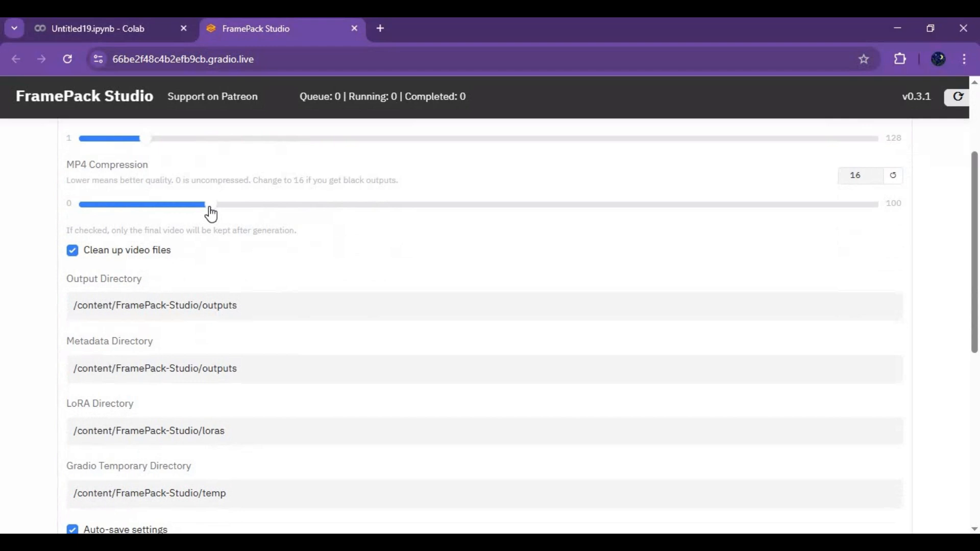
pyautogui.moveTo(210, 204); pyautogui.dragTo(224, 204)
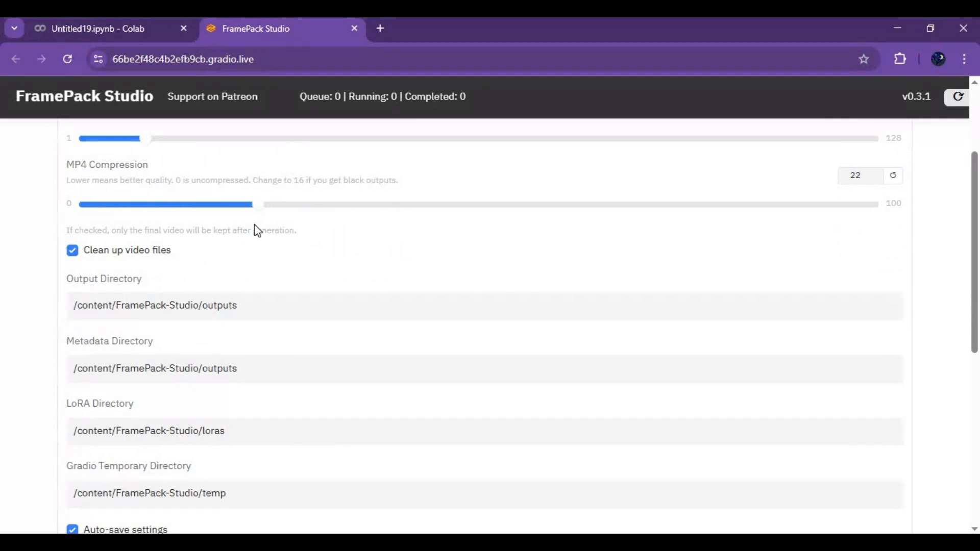
pyautogui.scroll(-3)
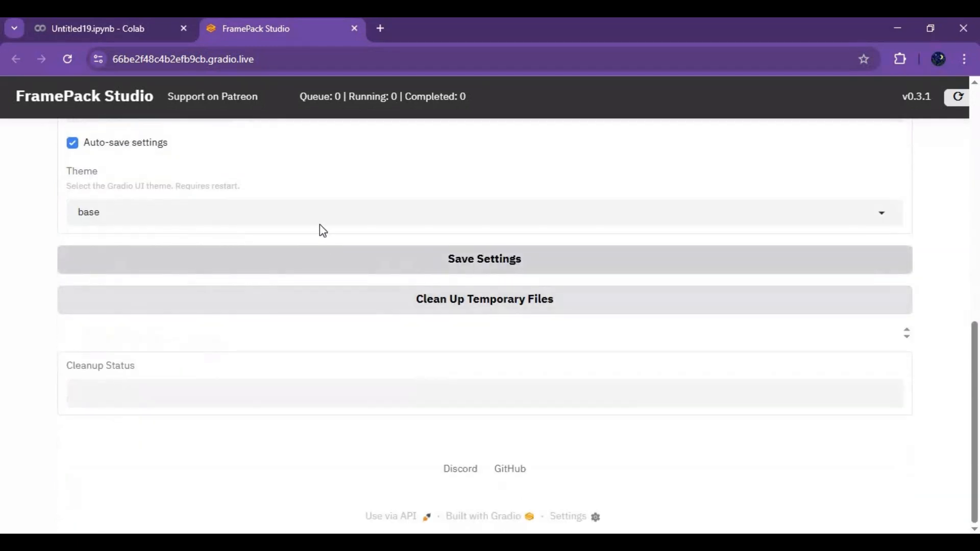
pyautogui.click(484, 259)
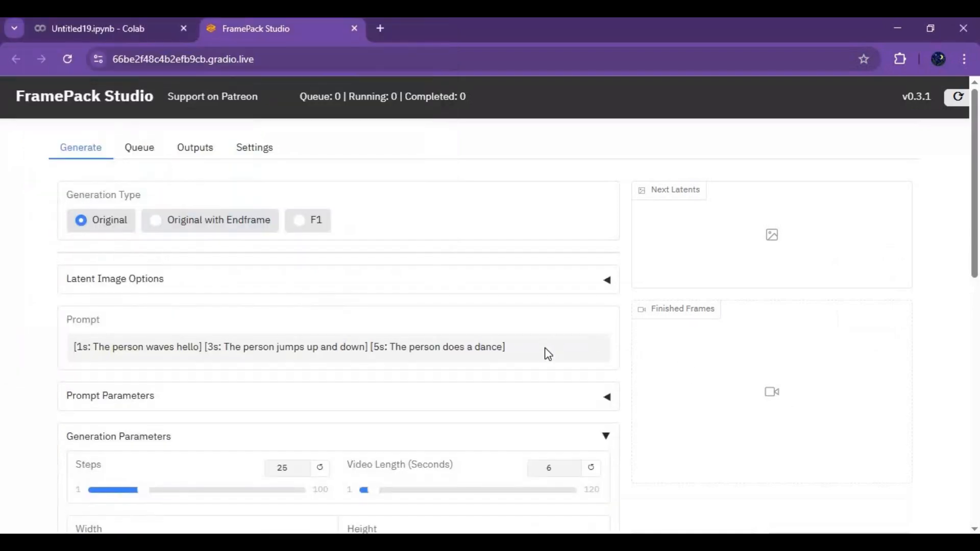
# Set the generation Width to 256 in Generation Parameters
pyautogui.scroll(-3)
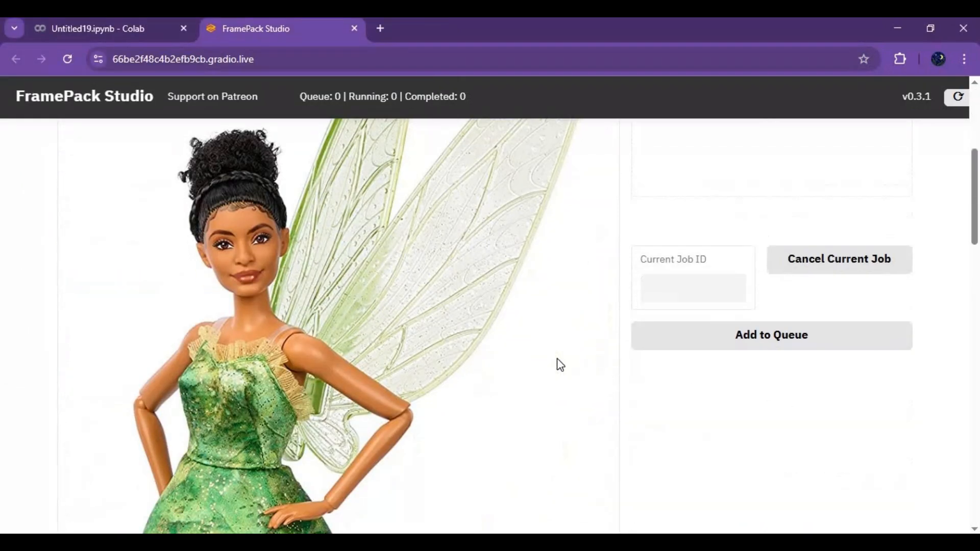
pyautogui.scroll(-3)
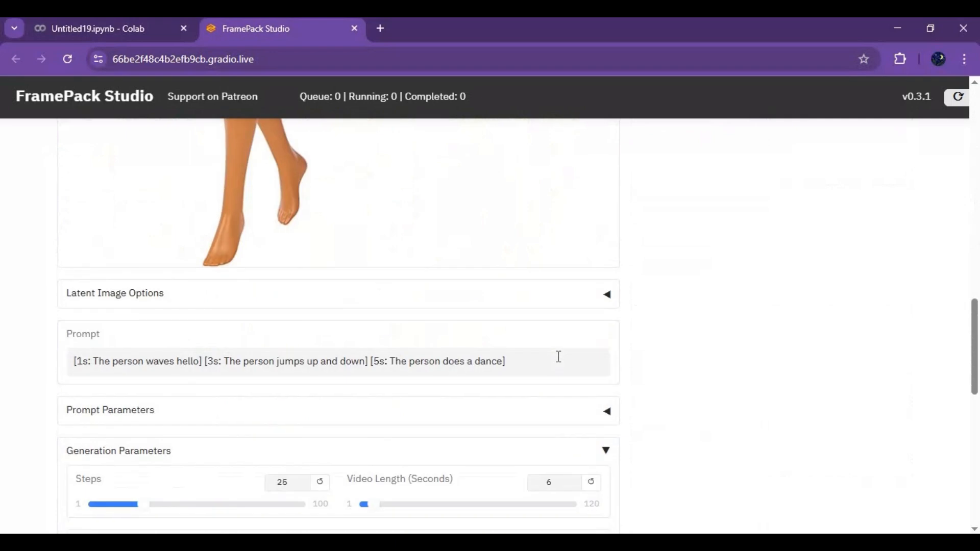
pyautogui.scroll(-3)
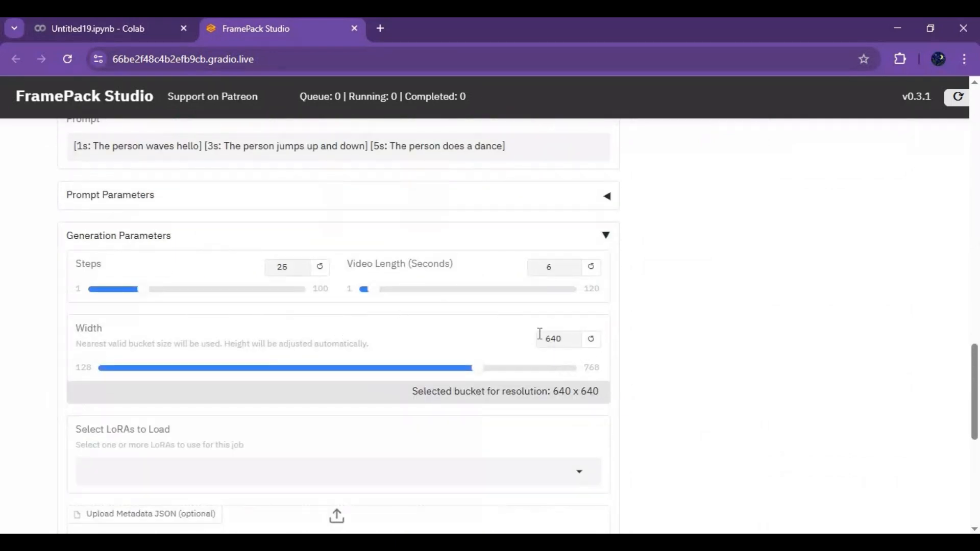
pyautogui.click(554, 339)
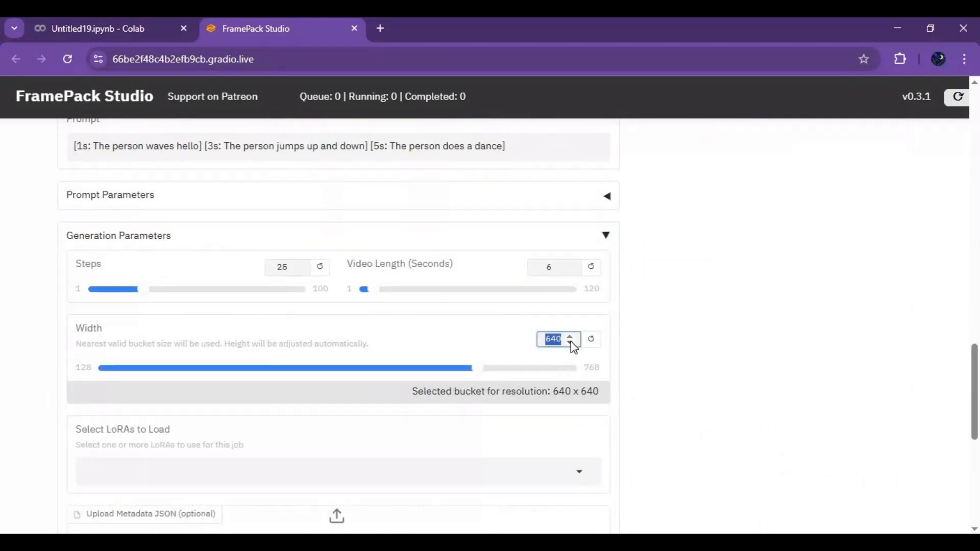
pyautogui.write('256')
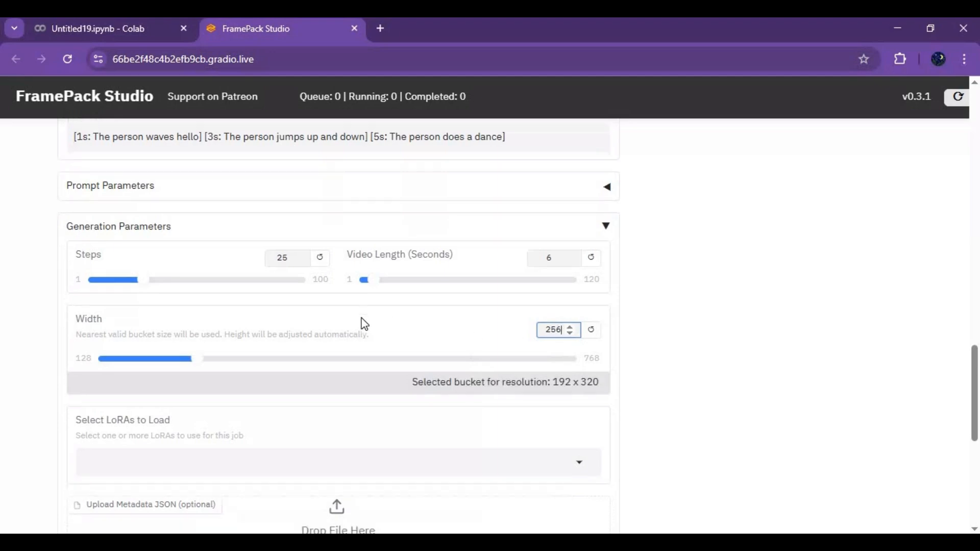
# Add the job to the queue and play the Finished Frames preview
pyautogui.scroll(-3)
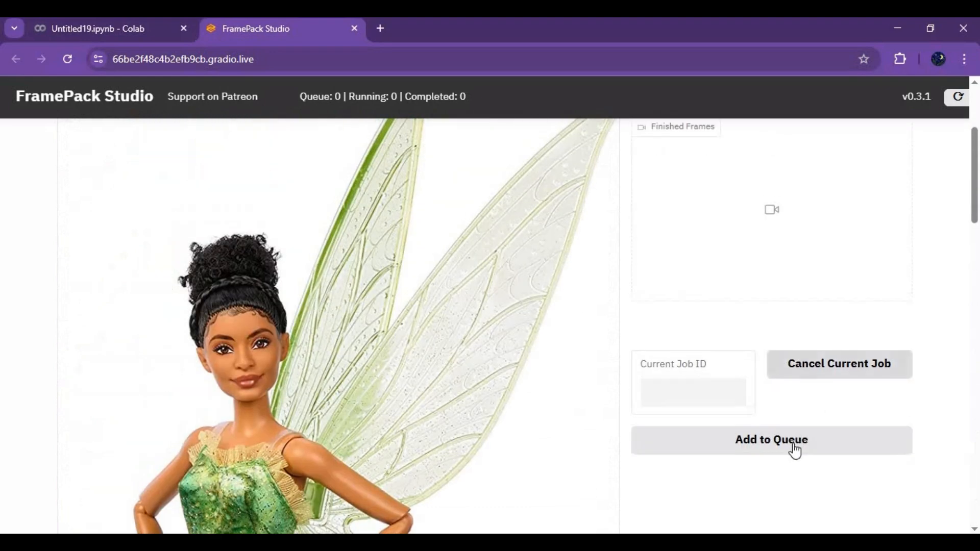
pyautogui.click(770, 439)
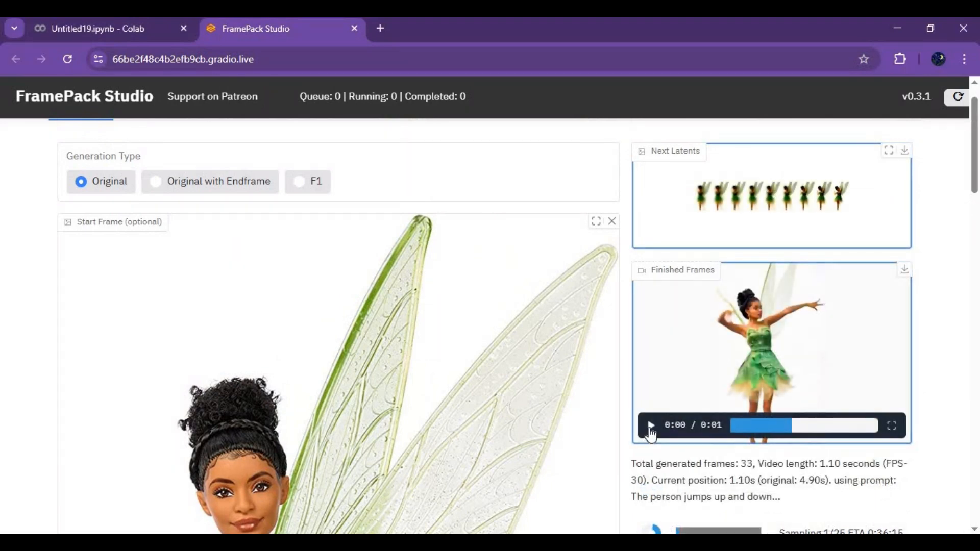
pyautogui.click(650, 425)
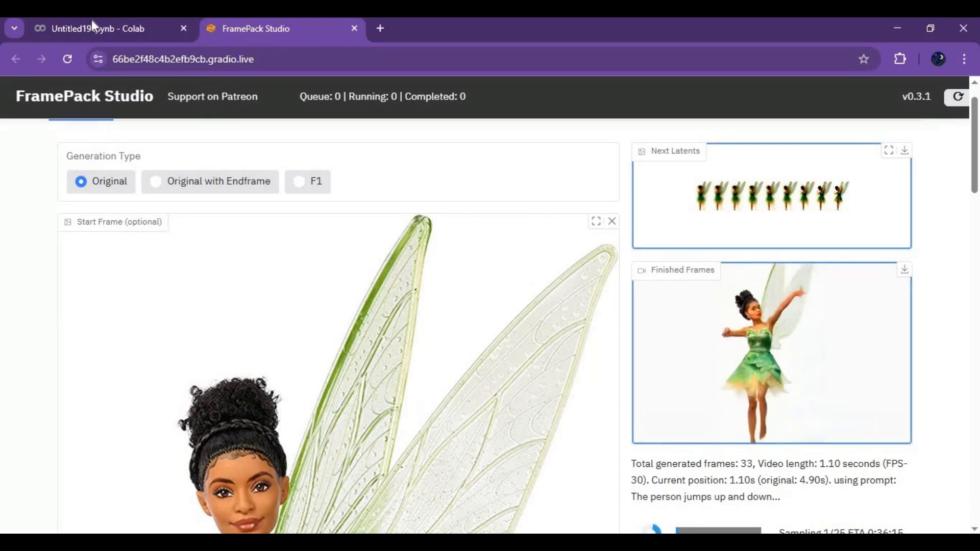
pyautogui.click(94, 29)
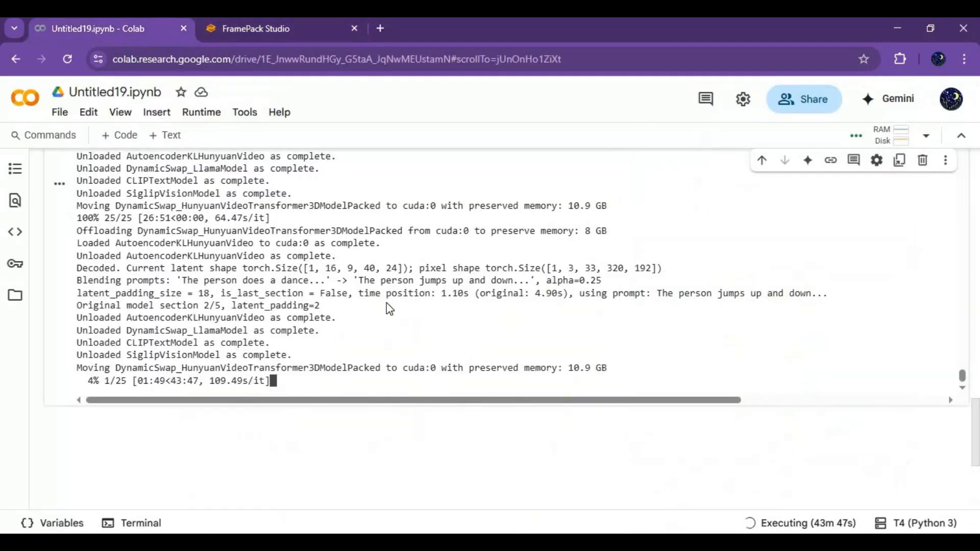
pyautogui.moveTo(384, 308)
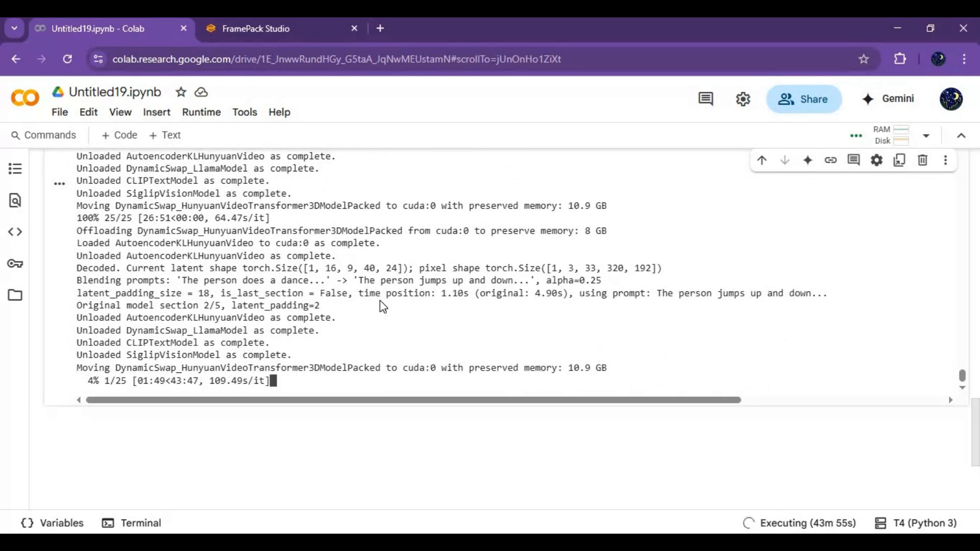
pyautogui.scroll(-3)
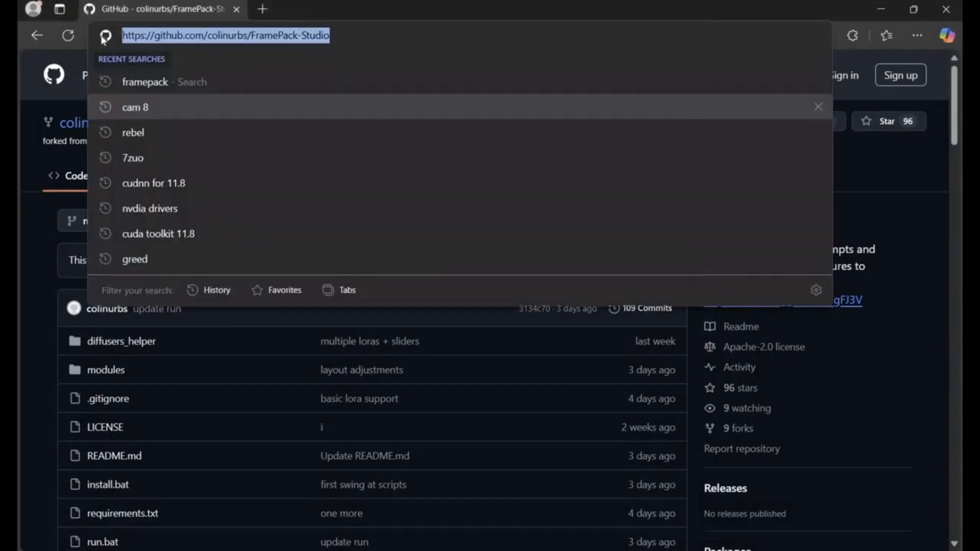
pyautogui.moveTo(104, 36)
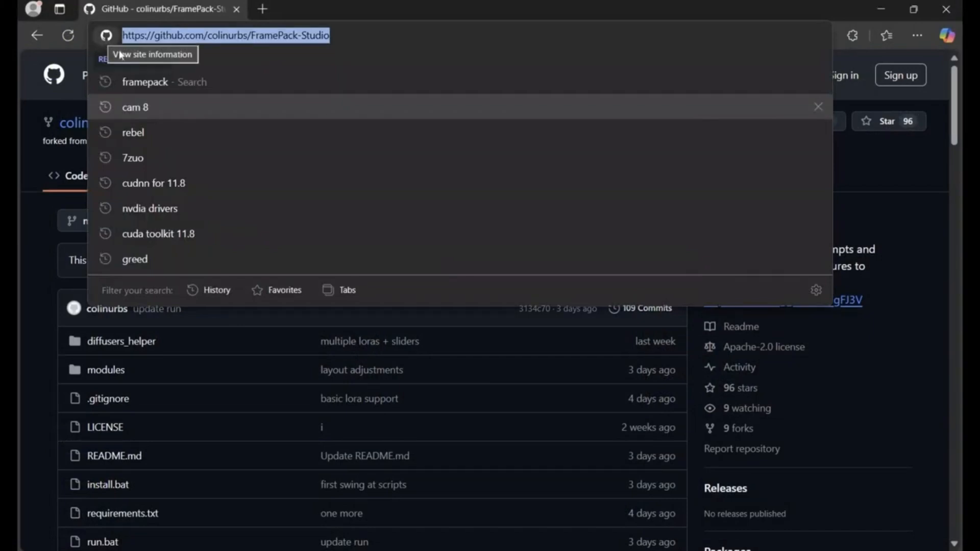
pyautogui.moveTo(823, 408)
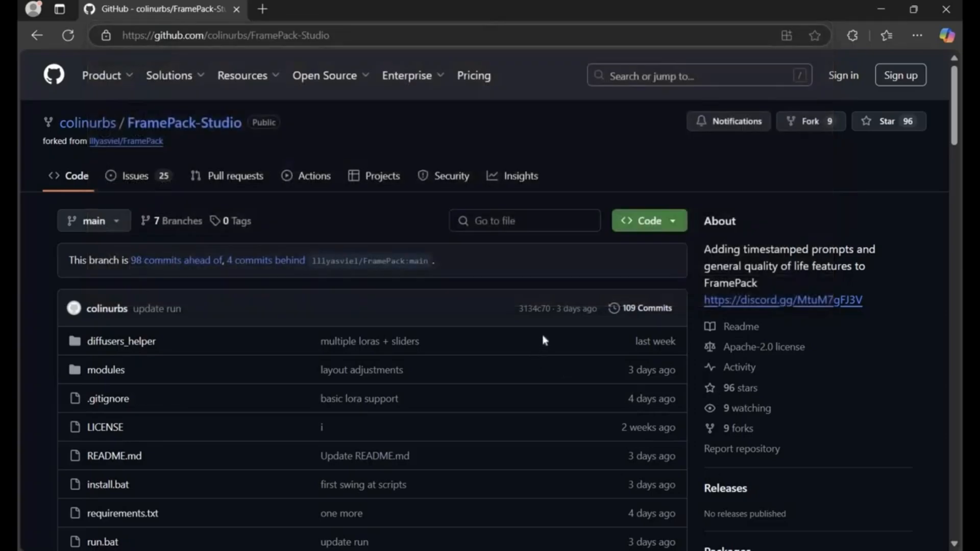
# Read through the README, then download the FramePack-Studio repository as a ZIP via Code > Download ZIP
pyautogui.scroll(-3)
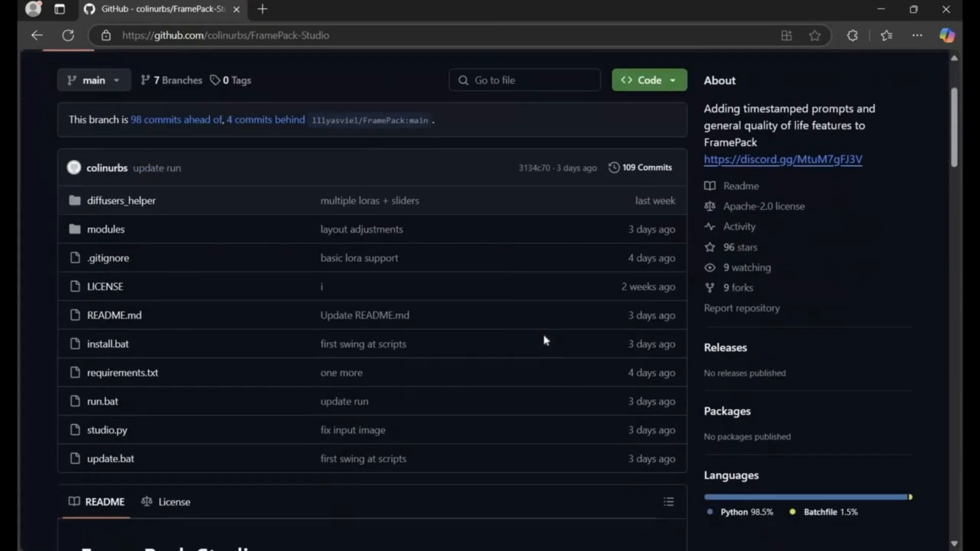
pyautogui.scroll(-3)
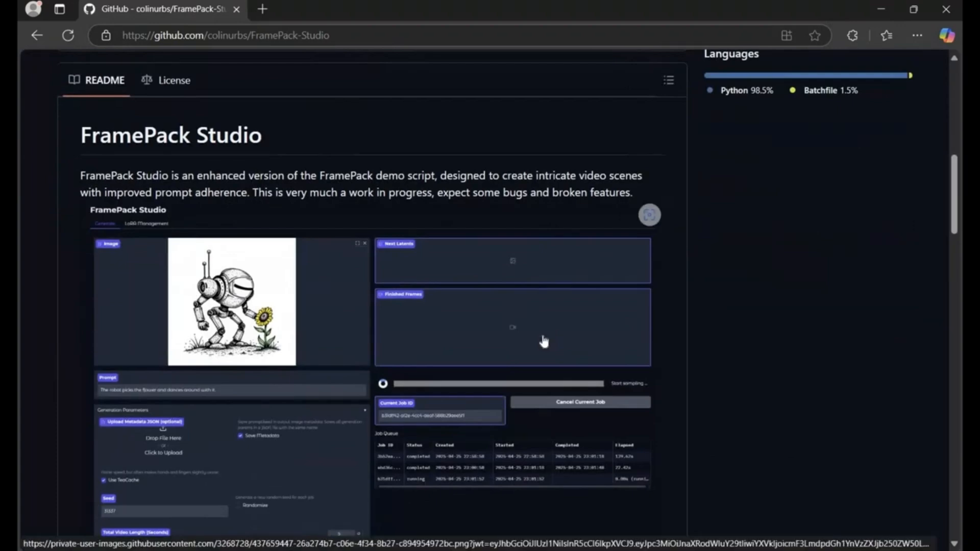
pyautogui.moveTo(543, 343)
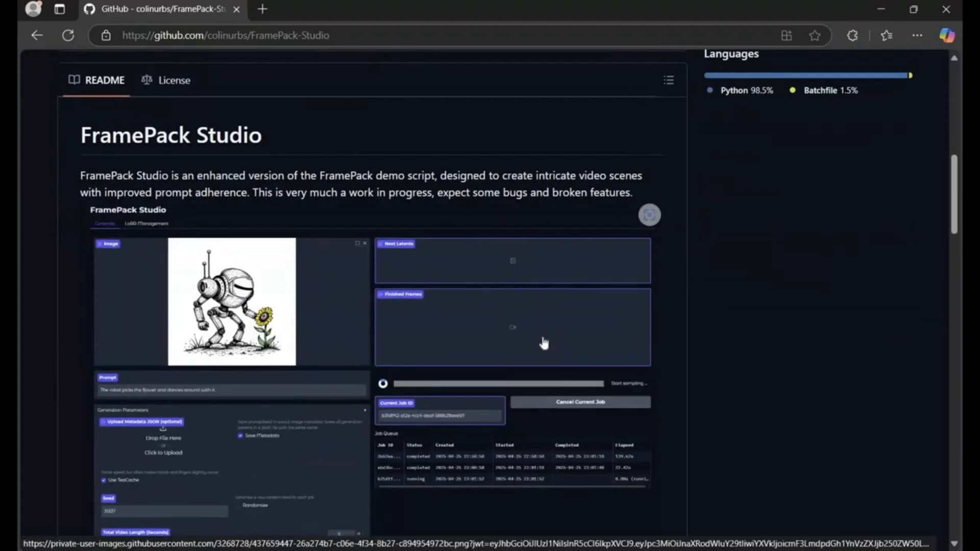
pyautogui.scroll(-3)
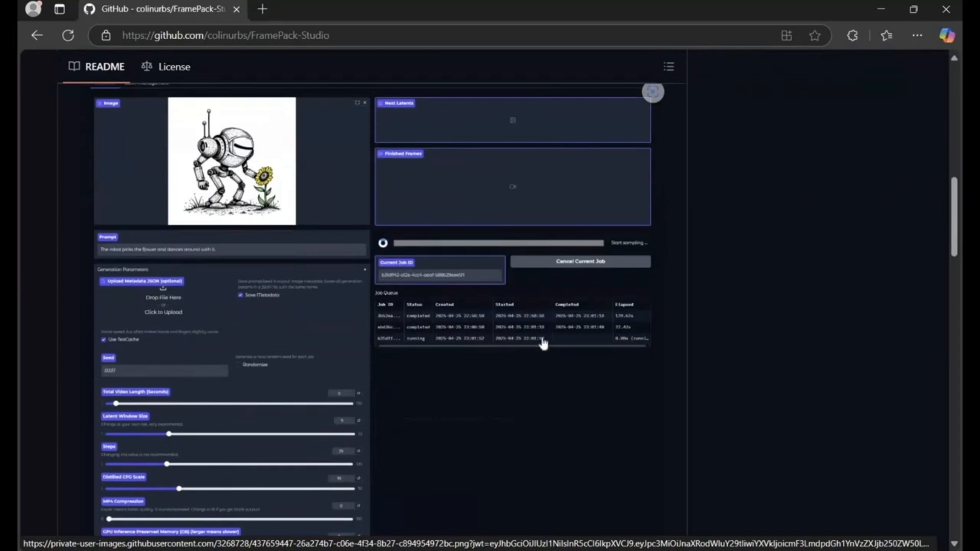
pyautogui.scroll(-3)
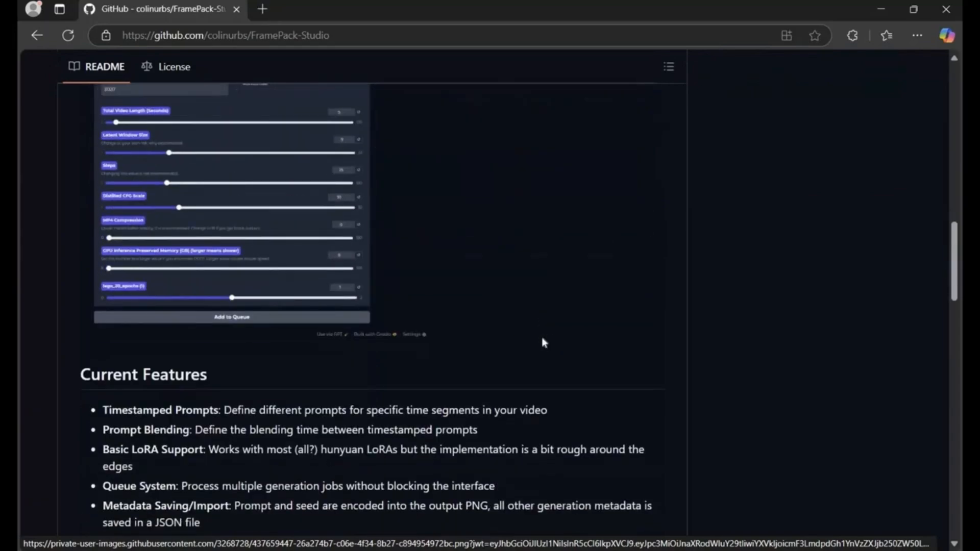
pyautogui.scroll(-3)
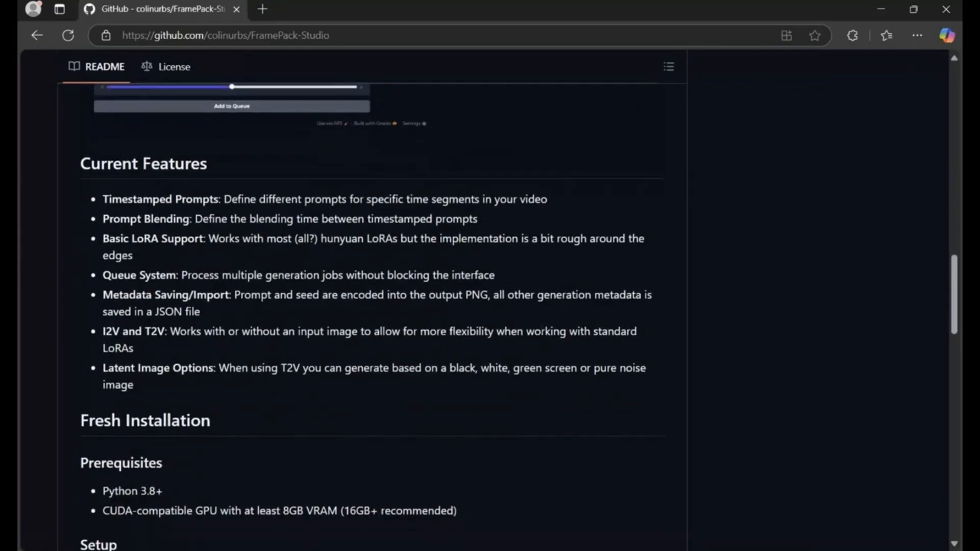
pyautogui.moveTo(467, 466)
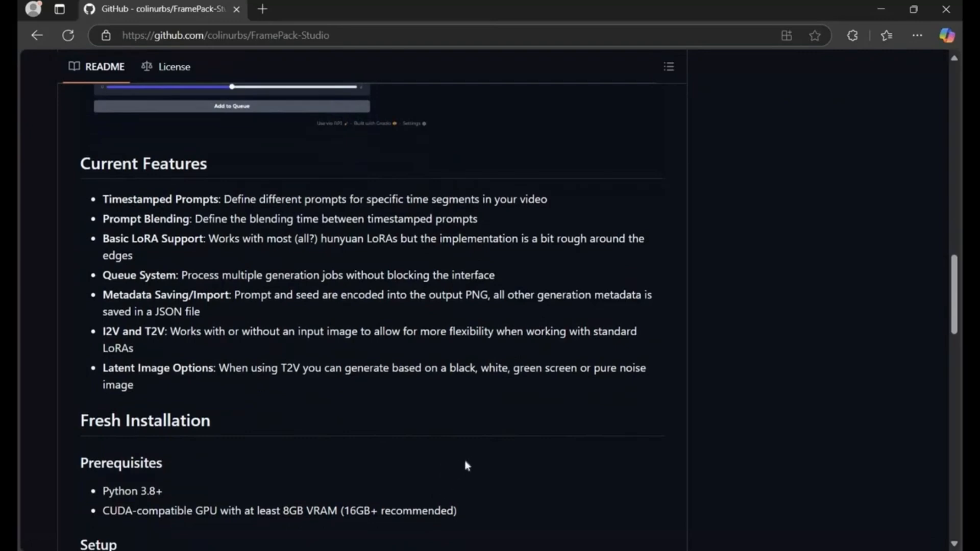
pyautogui.moveTo(470, 465)
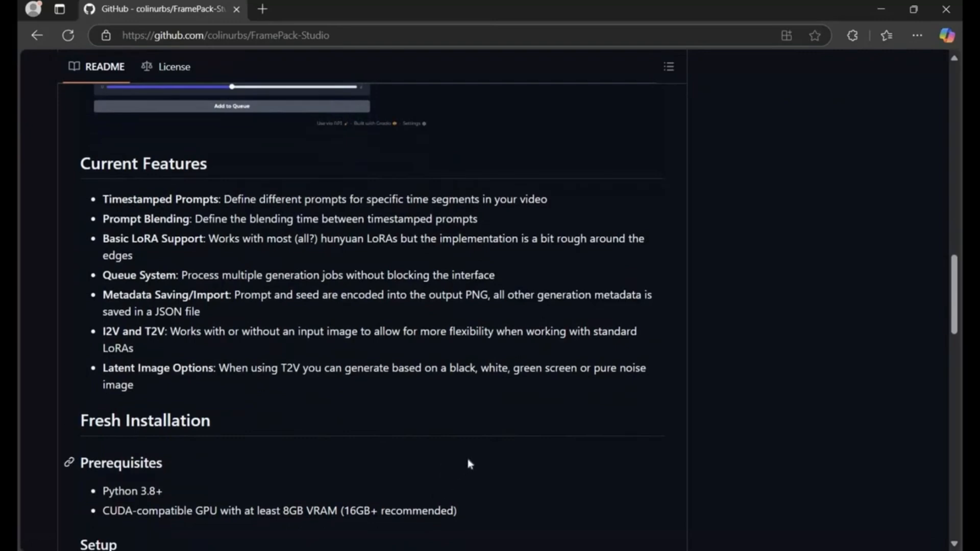
pyautogui.moveTo(492, 415)
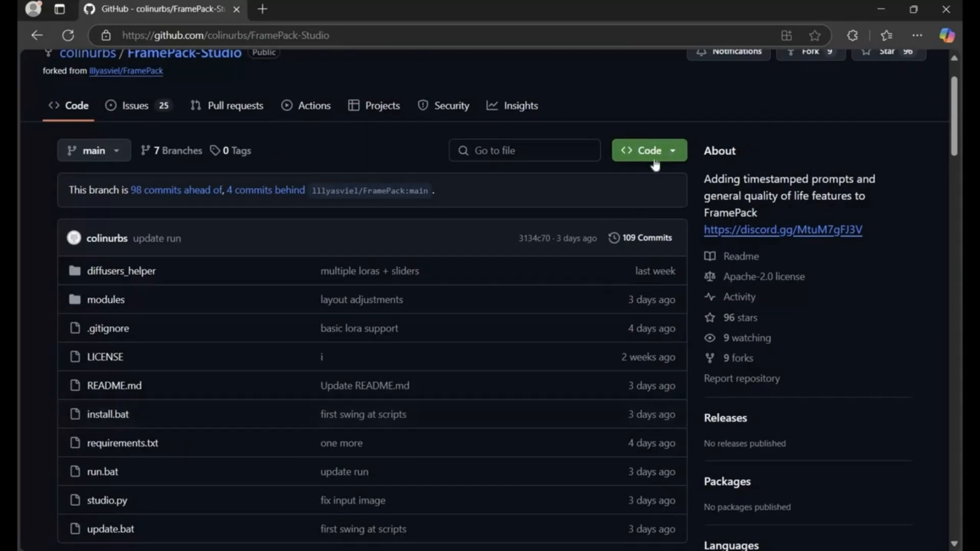
pyautogui.click(649, 150)
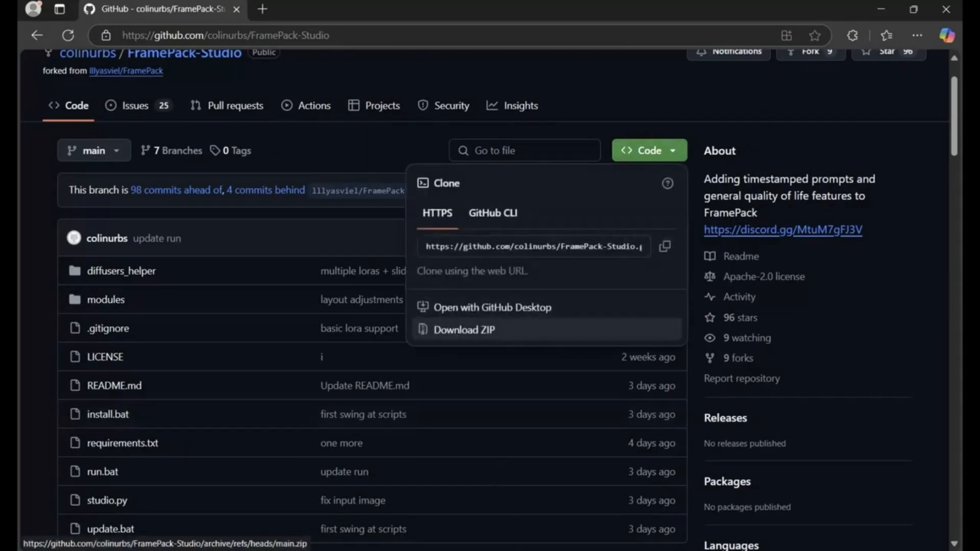
pyautogui.moveTo(490, 499)
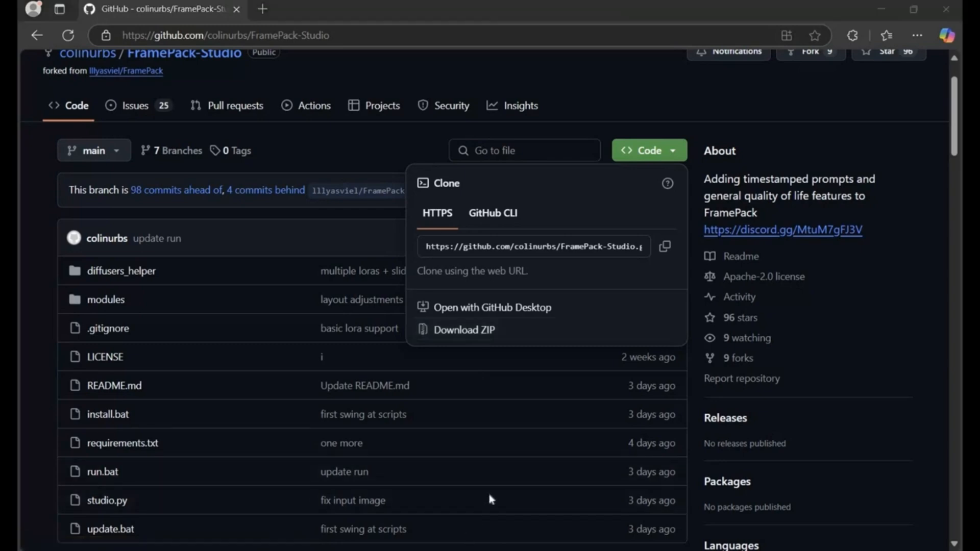
pyautogui.click(463, 330)
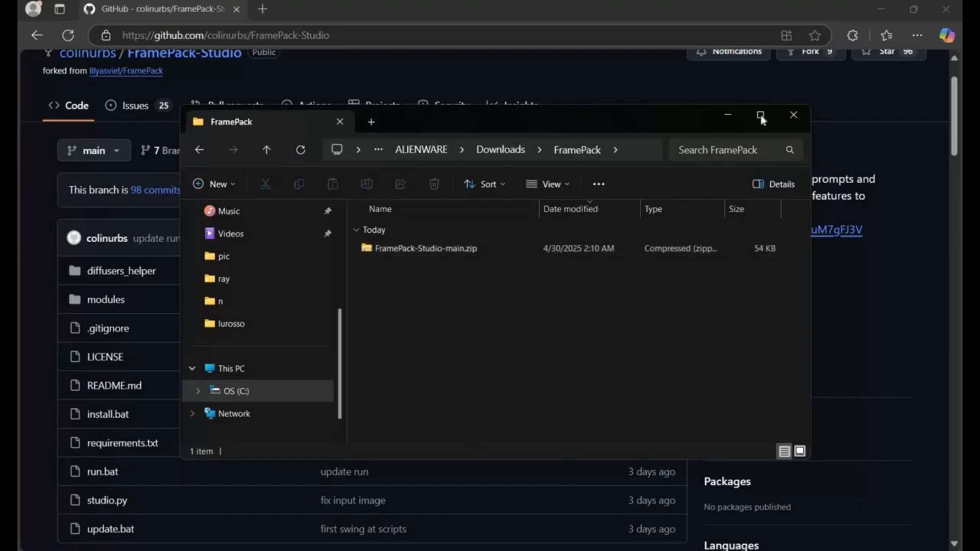
# Extract FramePack-Studio-main.zip with 7-Zip Extract Here and open a command prompt in the extracted folder
pyautogui.click(761, 115)
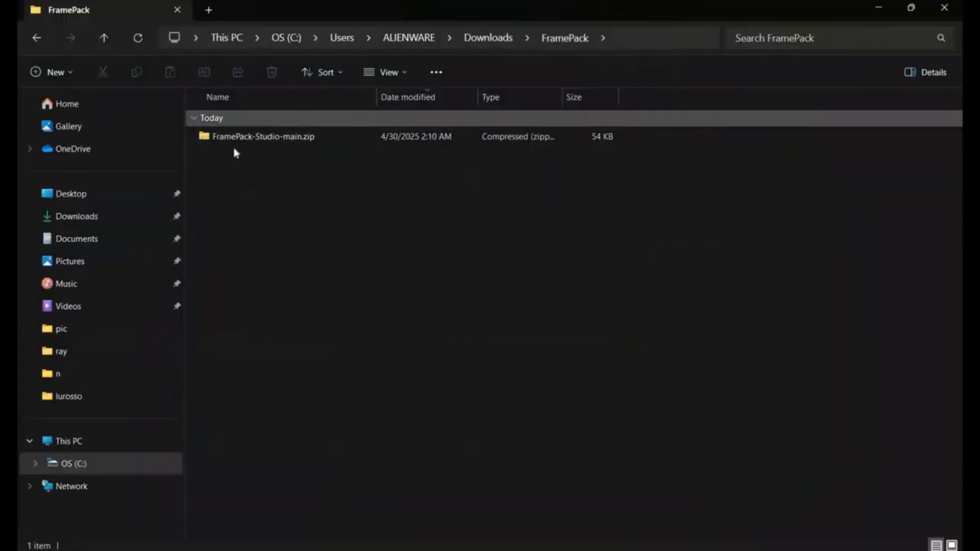
pyautogui.click(262, 136)
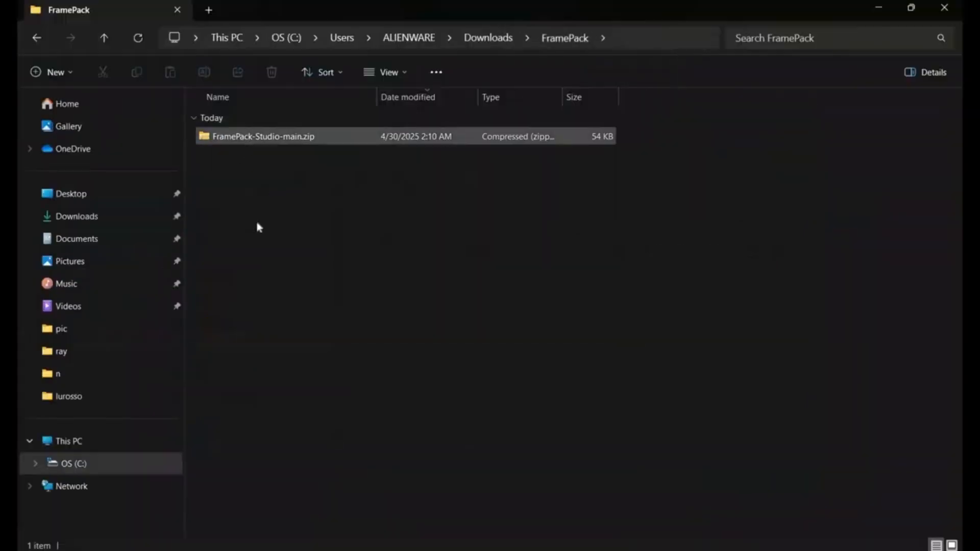
pyautogui.rightClick(262, 136)
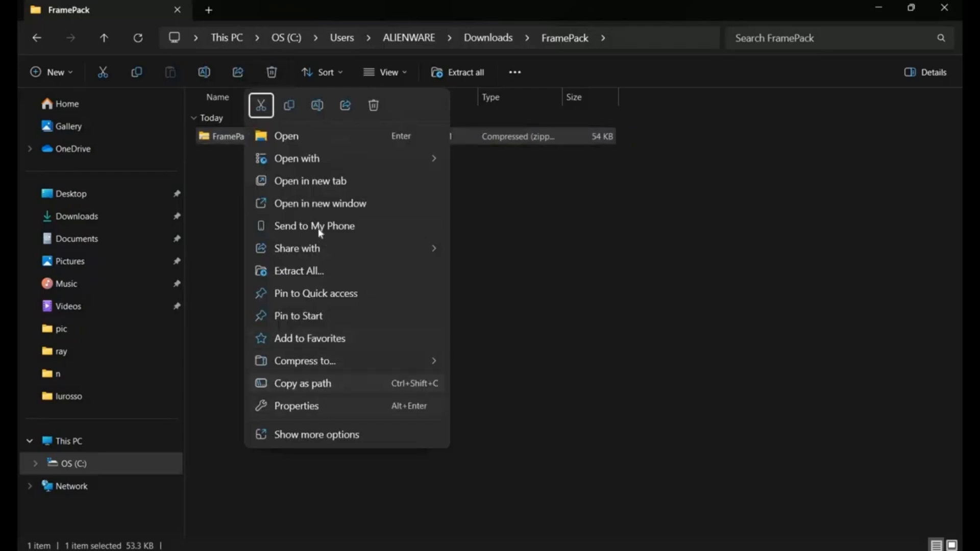
pyautogui.click(315, 435)
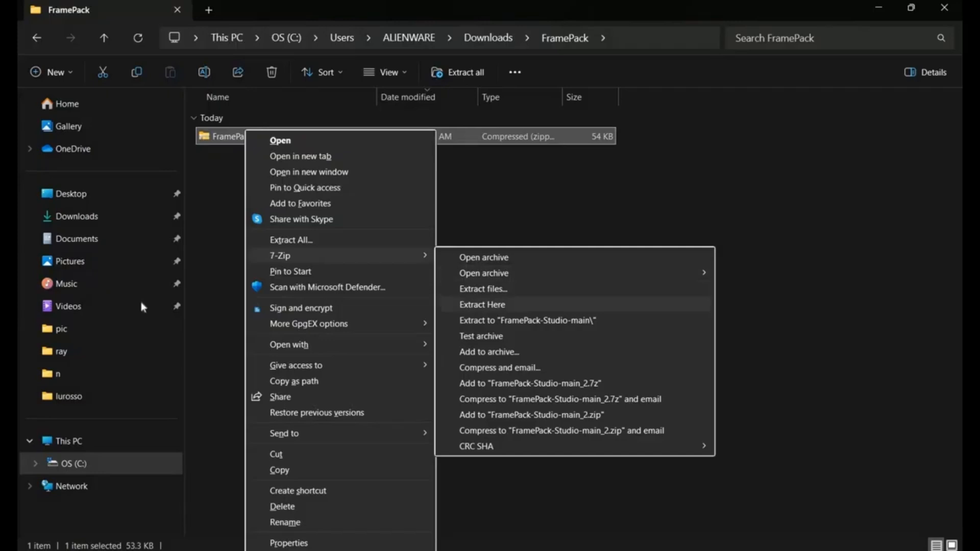
pyautogui.click(481, 304)
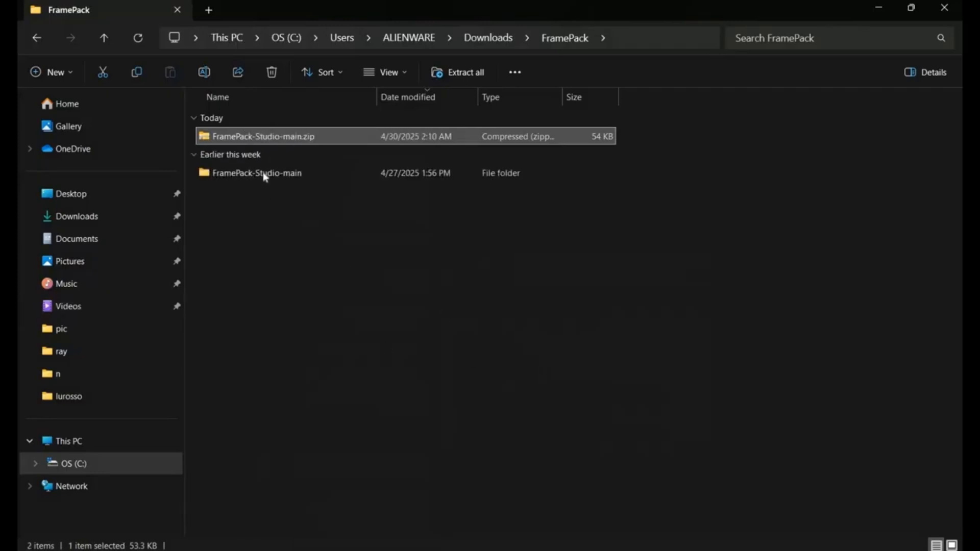
pyautogui.doubleClick(256, 172)
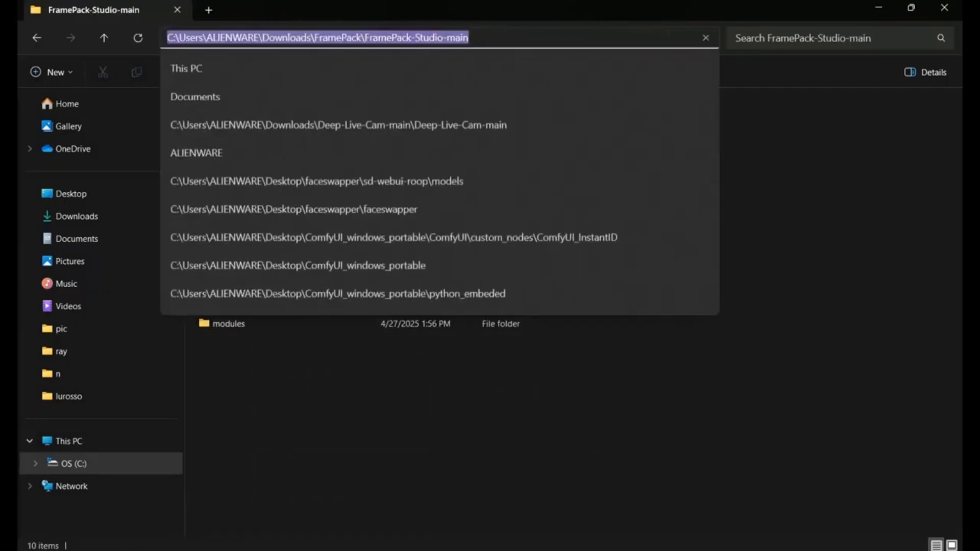
pyautogui.write('c')
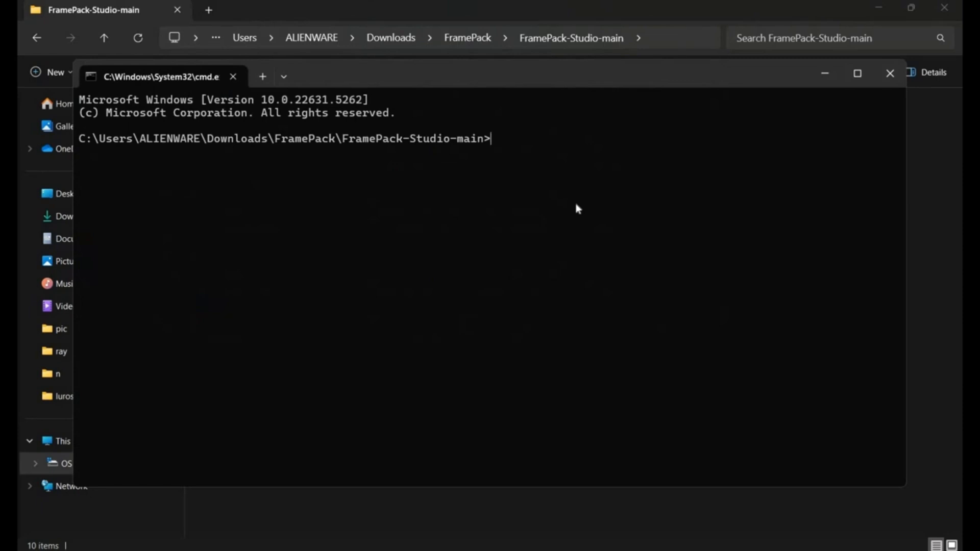
# Create a Python 3.10 virtual environment with py -3.10 -m venv venv and activate it
pyautogui.write('py -')
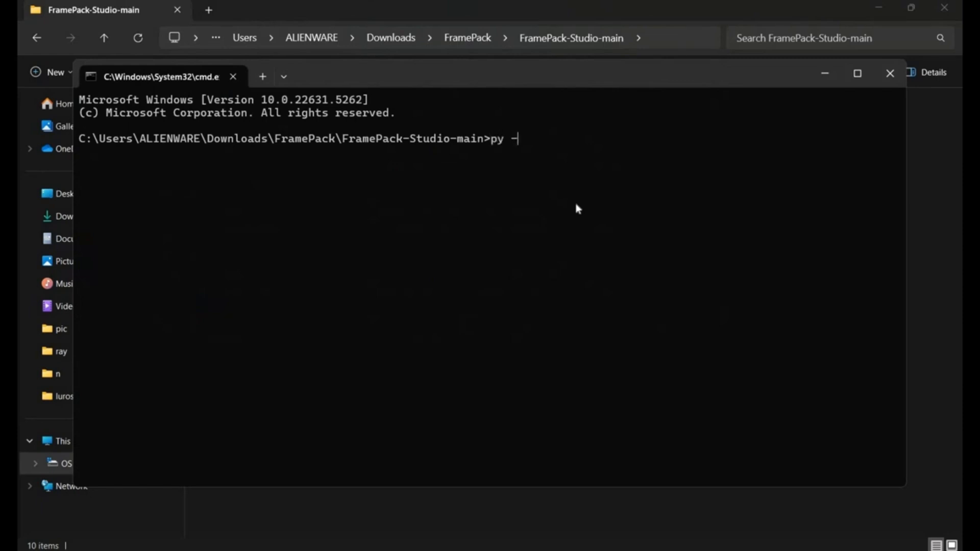
pyautogui.write('3.10 -m ve')
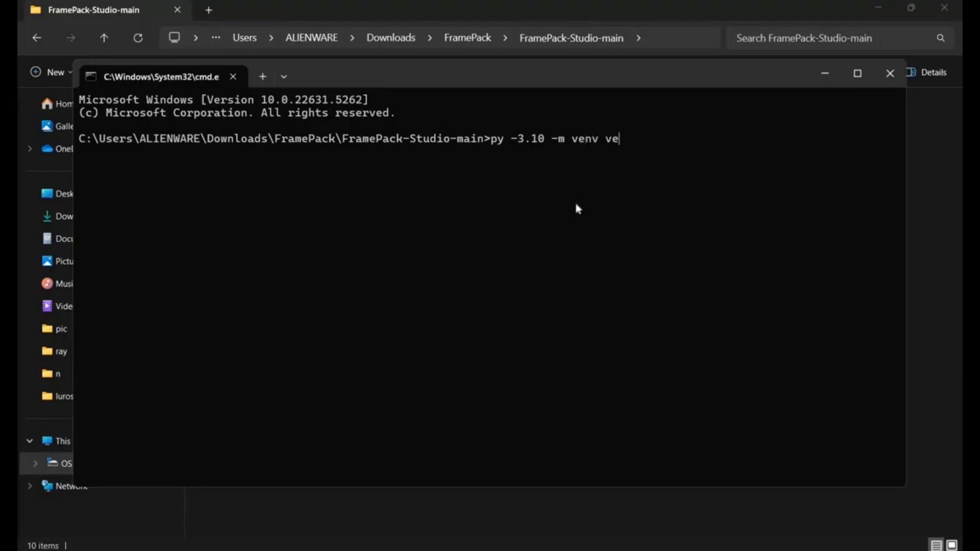
pyautogui.write('nv')
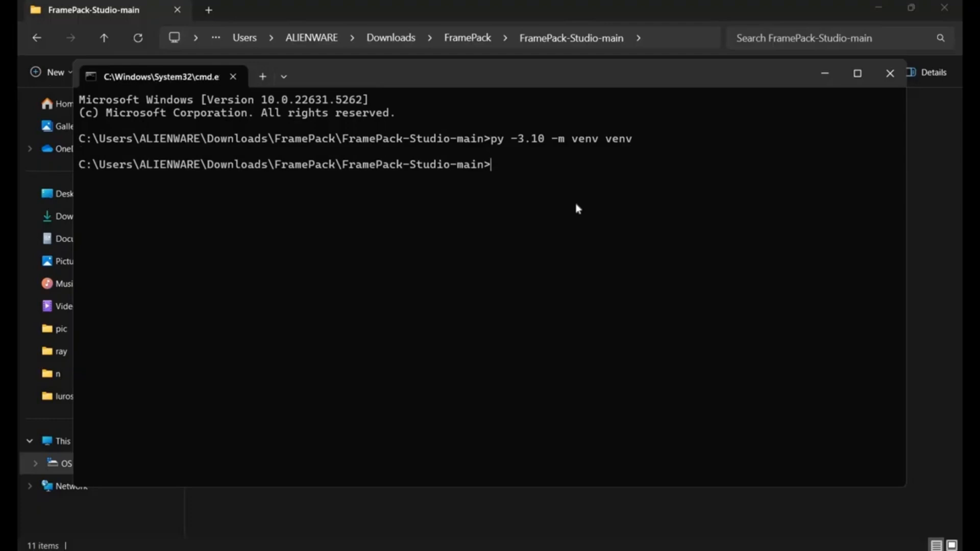
pyautogui.write('ven')
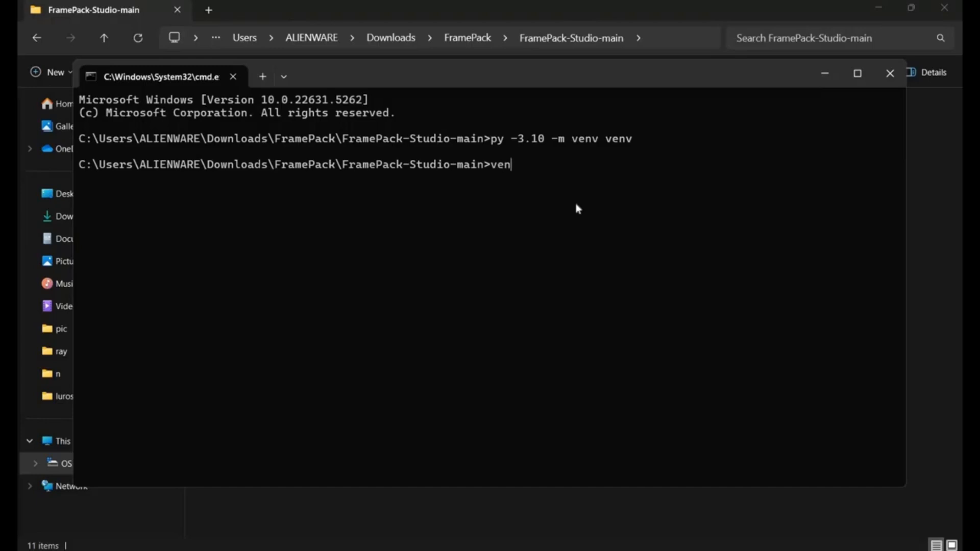
pyautogui.write('v\\')
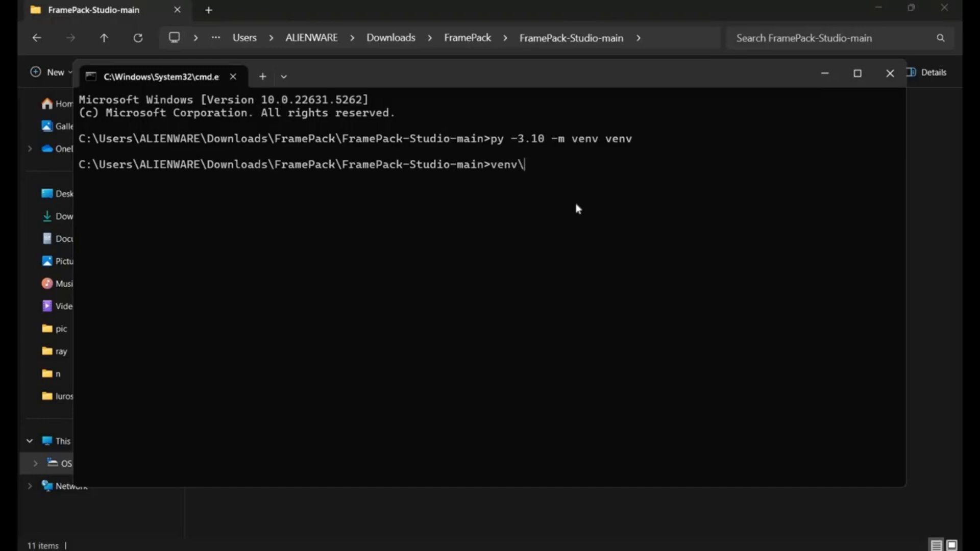
pyautogui.write('scrip')
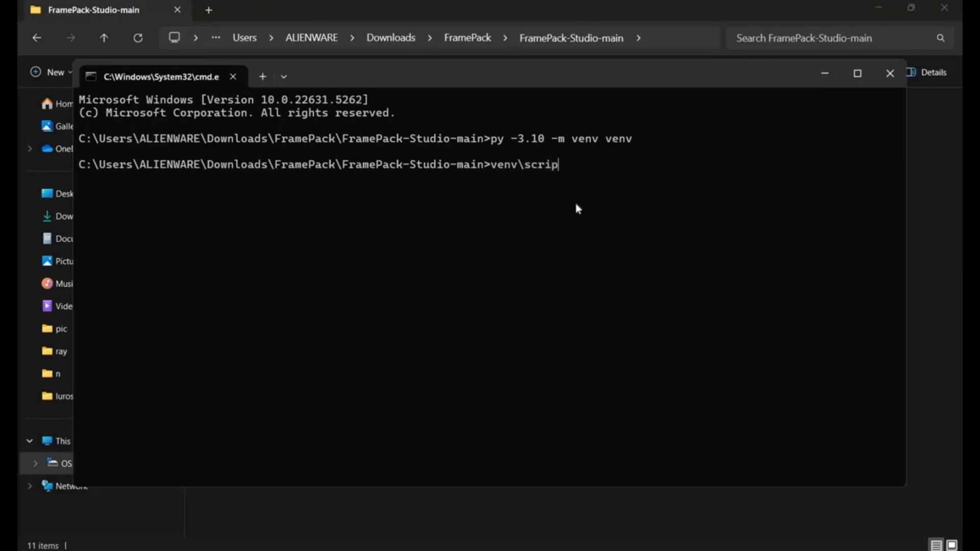
pyautogui.write('ts\\')
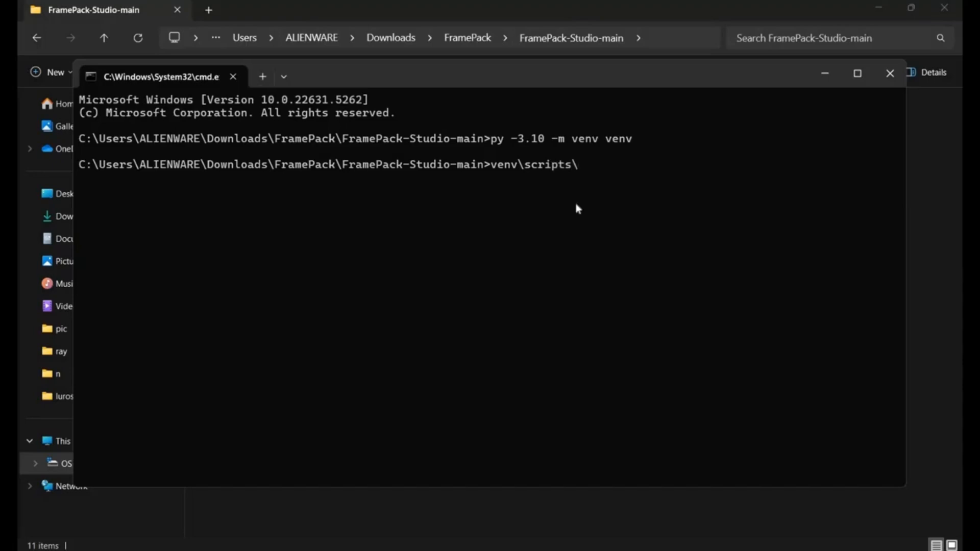
pyautogui.write('activate')
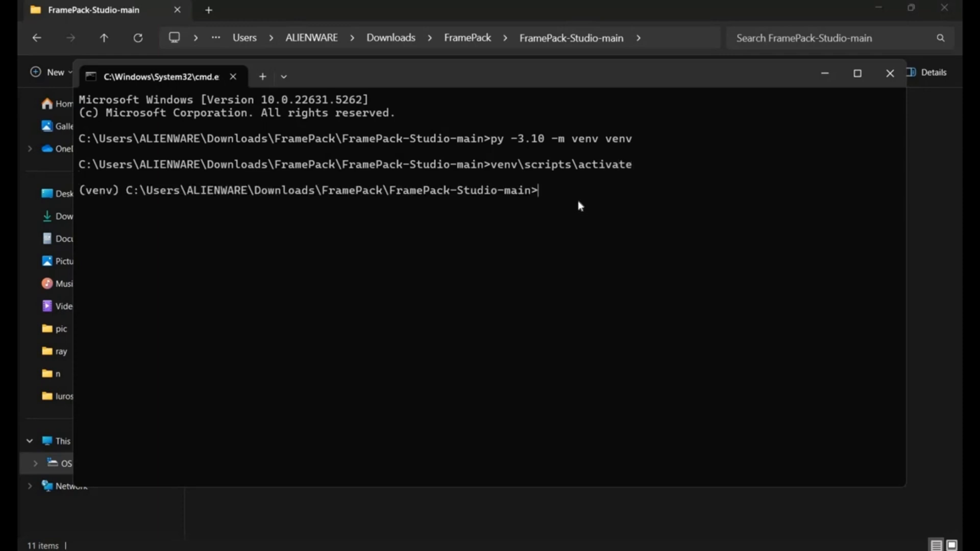
# Check the CUDA toolkit with nvcc --version, which reports release 11.8
pyautogui.write('nv')
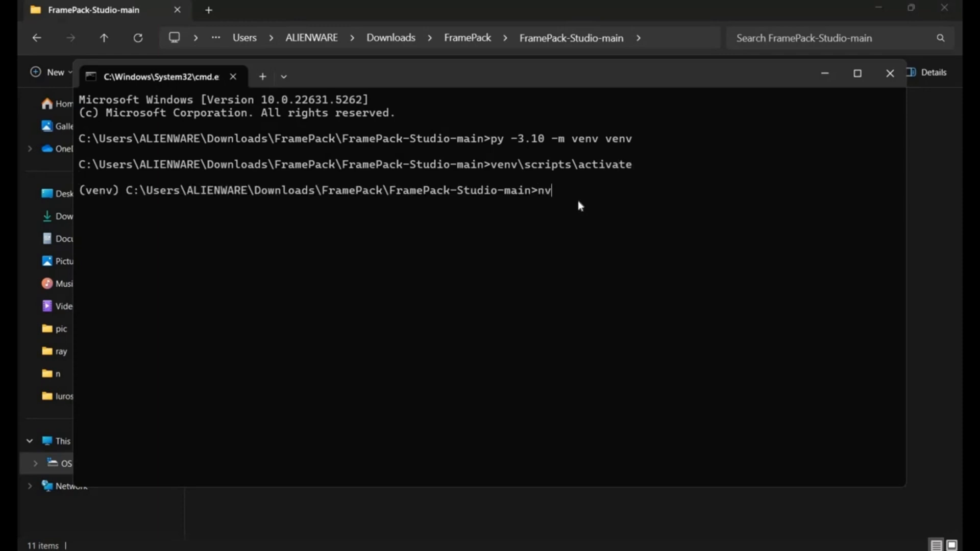
pyautogui.write('cc --')
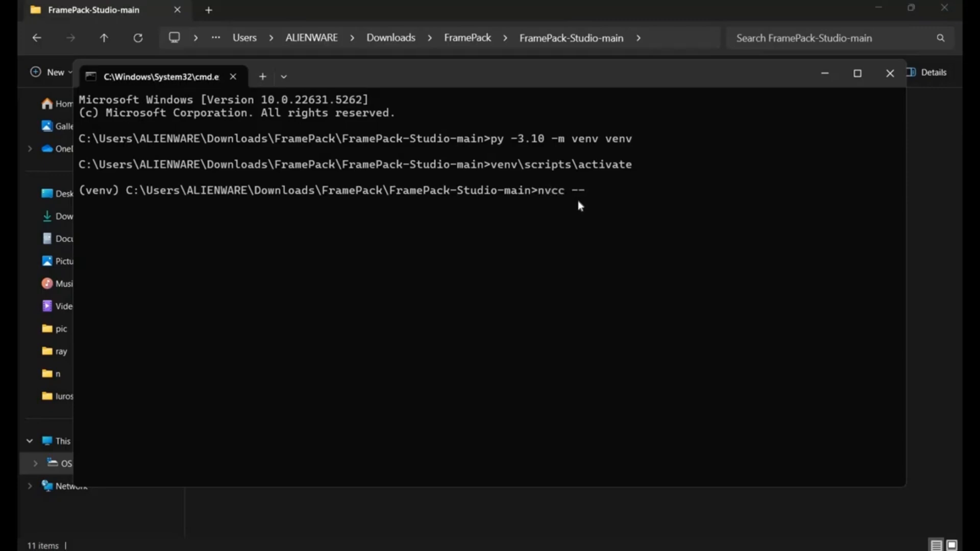
pyautogui.write('version')
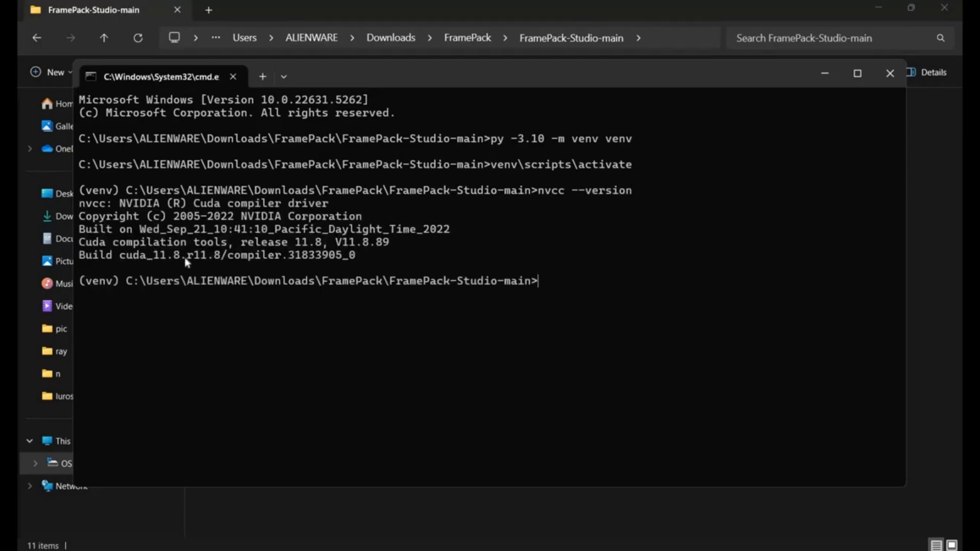
pyautogui.moveTo(530, 520)
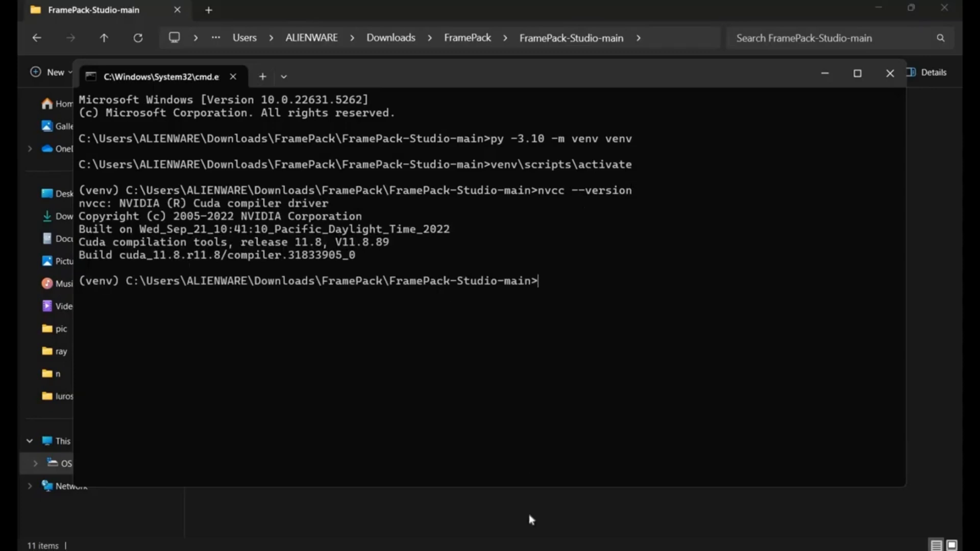
pyautogui.moveTo(277, 62)
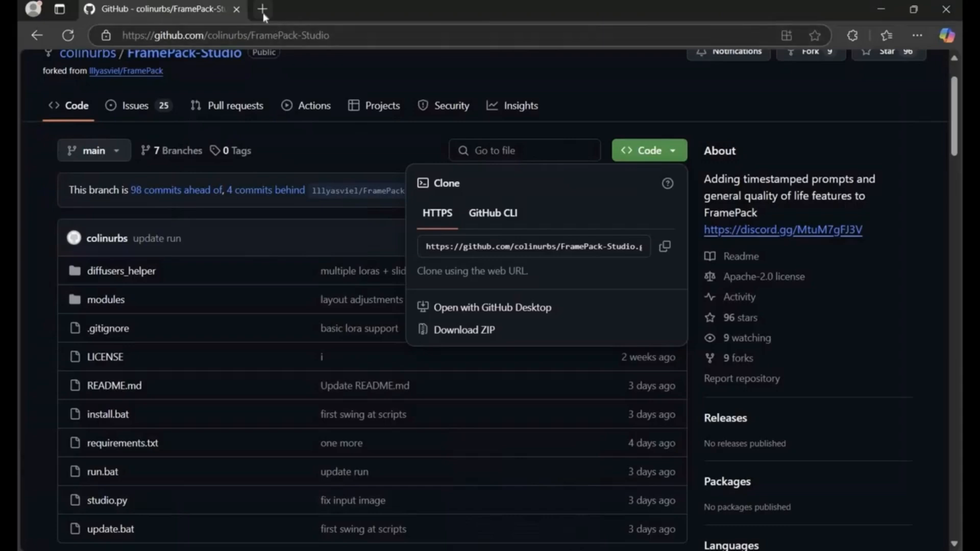
# Search for pytorch, open pytorch.org, and copy the Stable/Windows/Pip/Python/CUDA 11.8 install command
pyautogui.write('p')
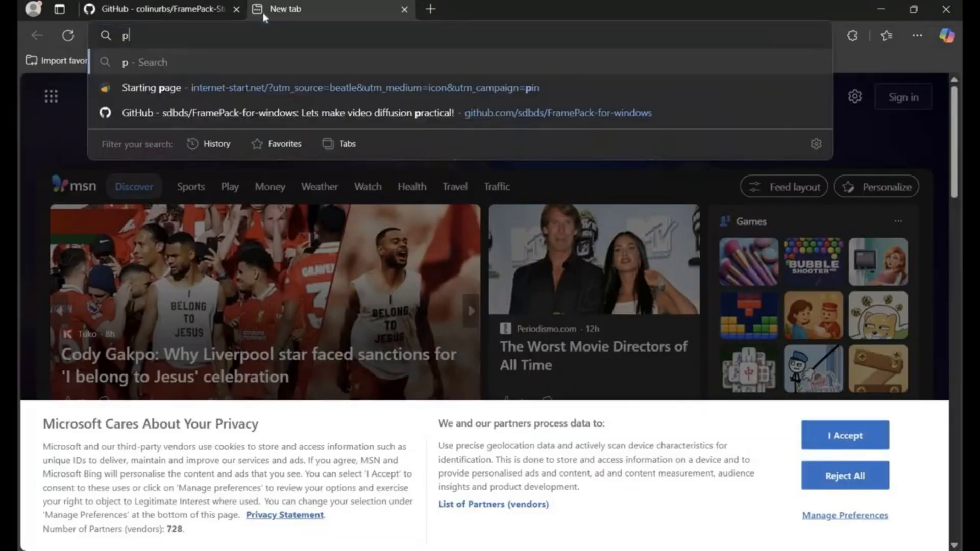
pyautogui.write('ytorch')
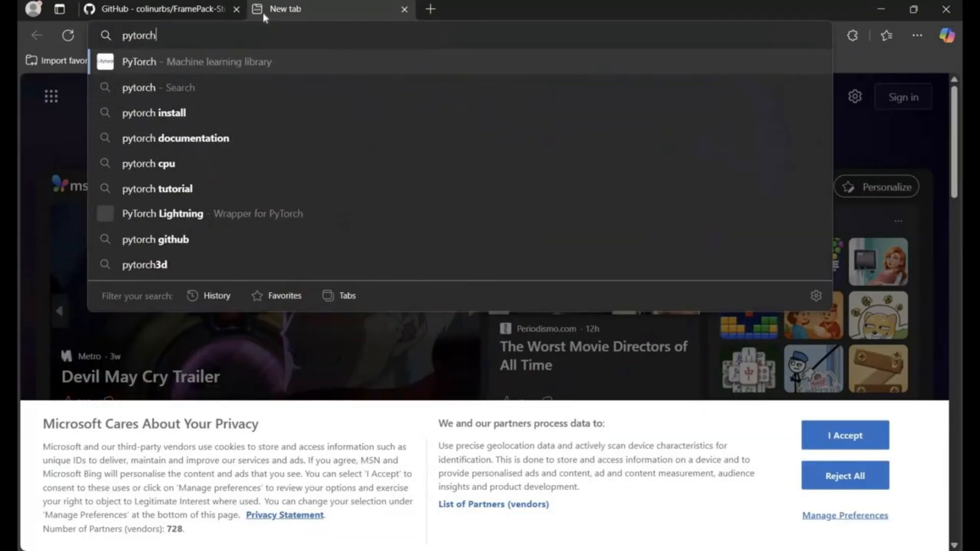
pyautogui.press('Enter')
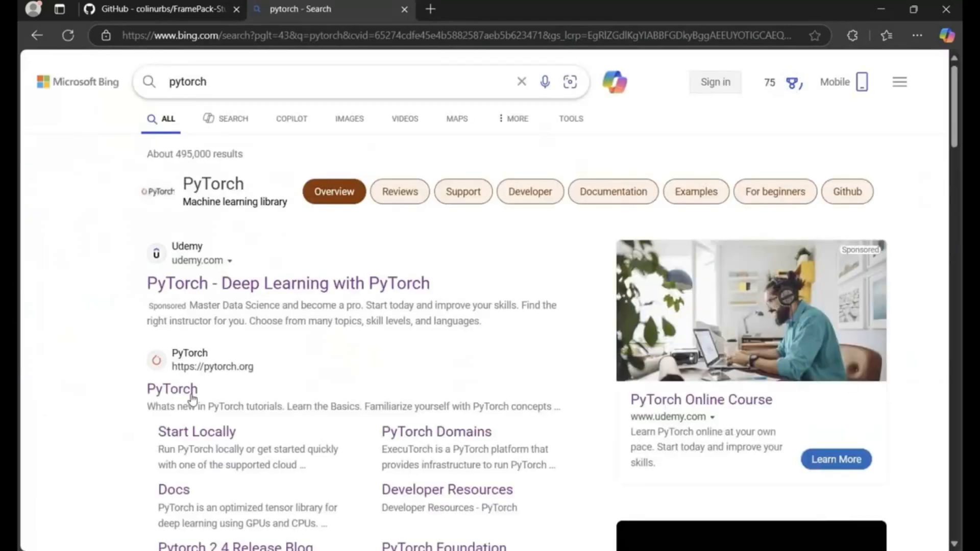
pyautogui.click(172, 389)
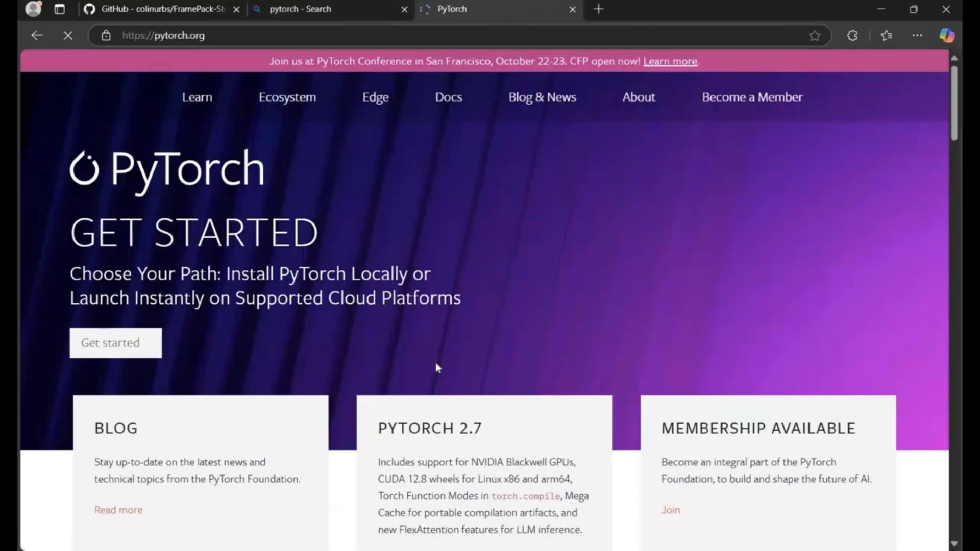
pyautogui.scroll(-3)
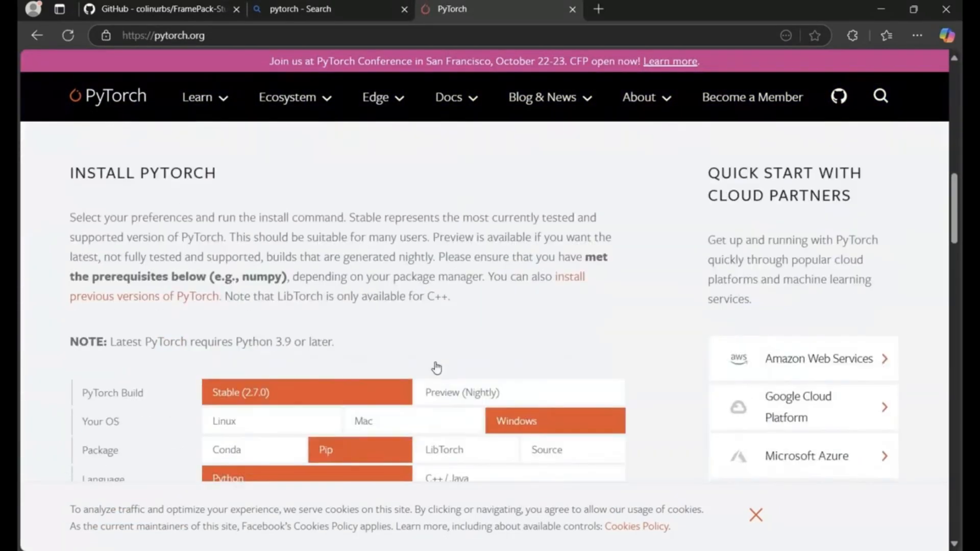
pyautogui.scroll(-3)
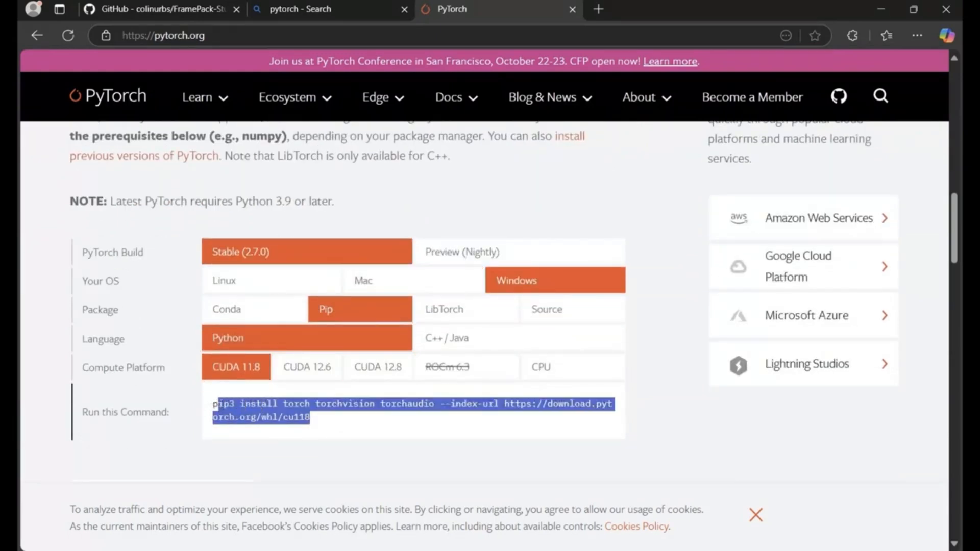
pyautogui.rightClick(412, 411)
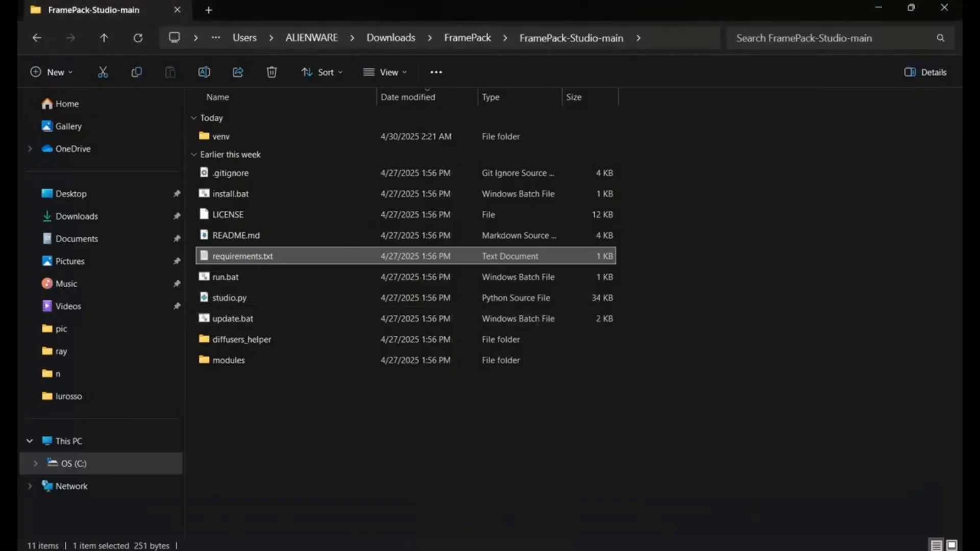
# Remove the torchvision line from requirements.txt in Notepad, save and close the file
pyautogui.doubleClick(242, 255)
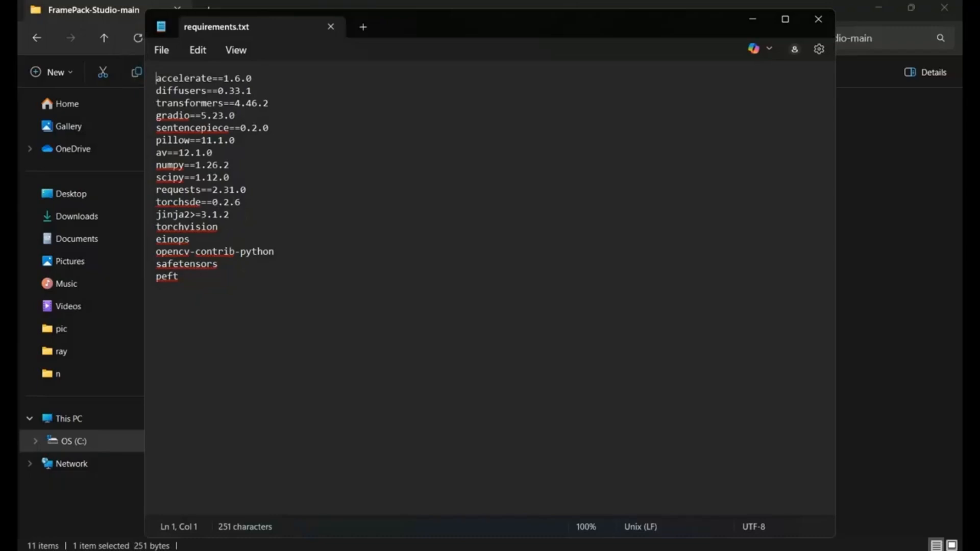
pyautogui.doubleClick(186, 226)
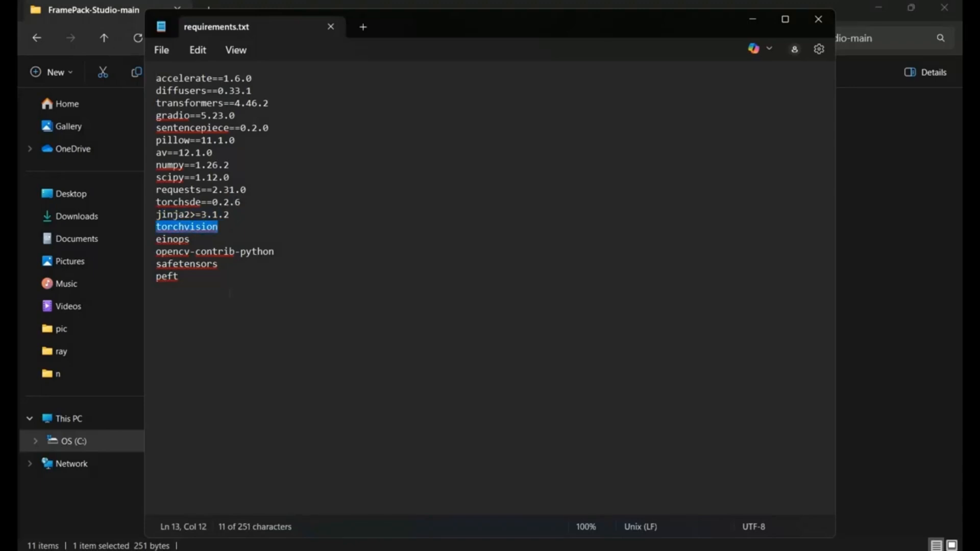
pyautogui.press('Delete')
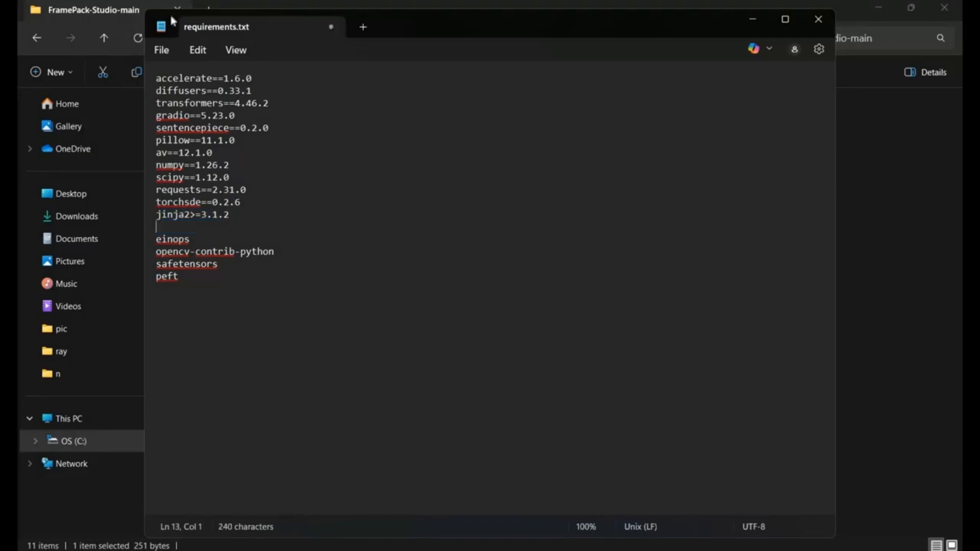
pyautogui.press('backspace')
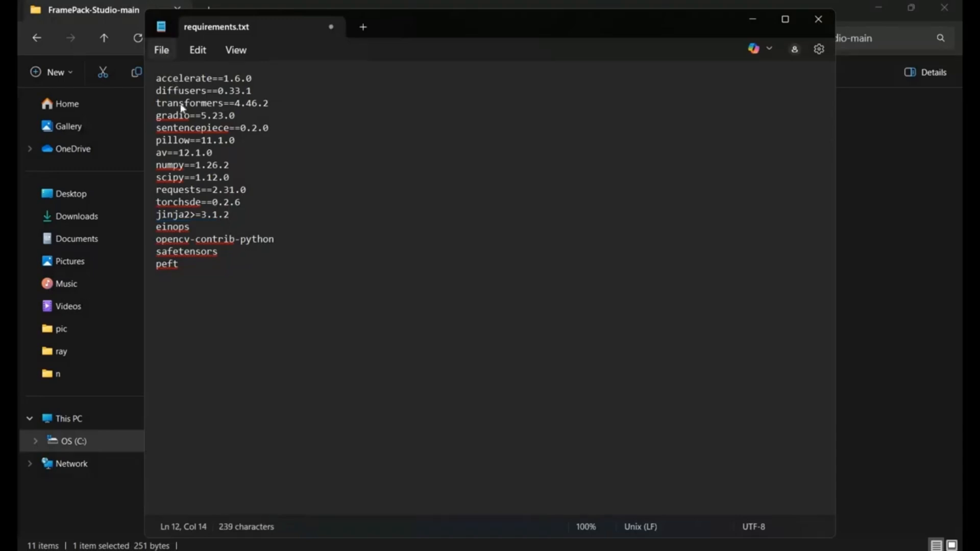
pyautogui.click(162, 50)
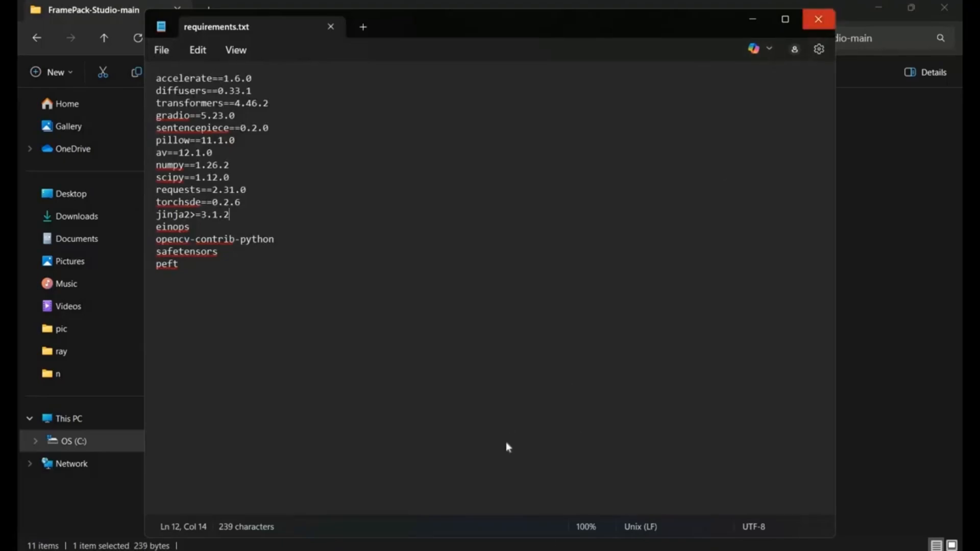
pyautogui.click(818, 18)
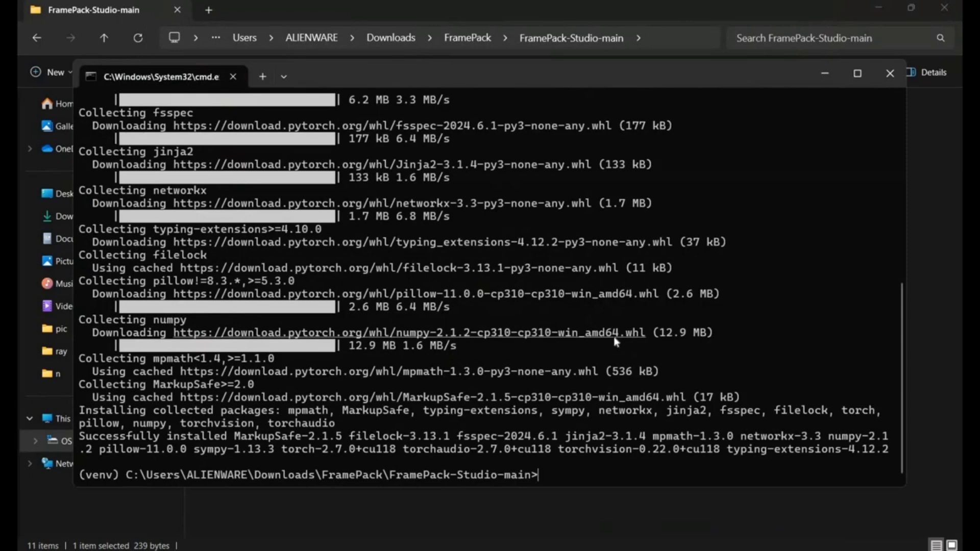
# Install the project dependencies with pip install -r requirements.txt
pyautogui.write('pip')
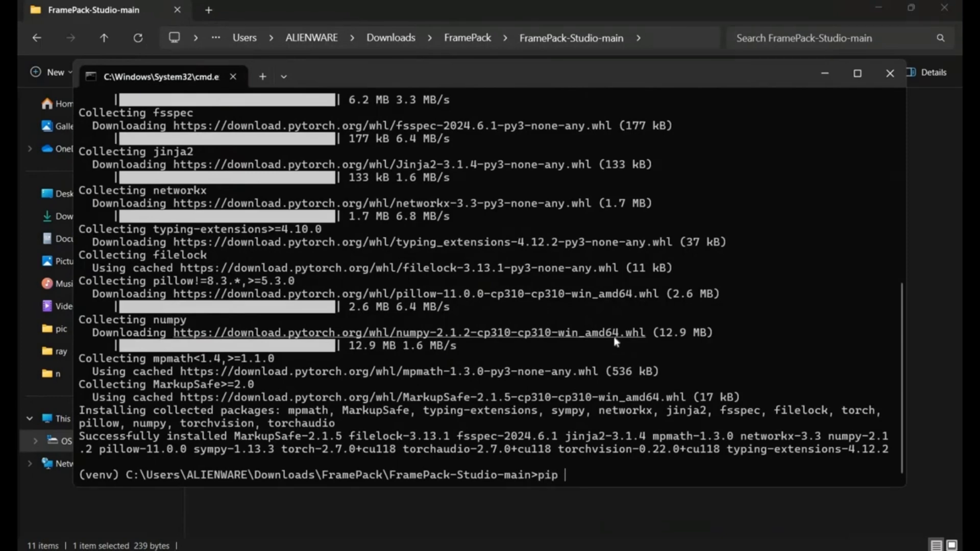
pyautogui.write('install -')
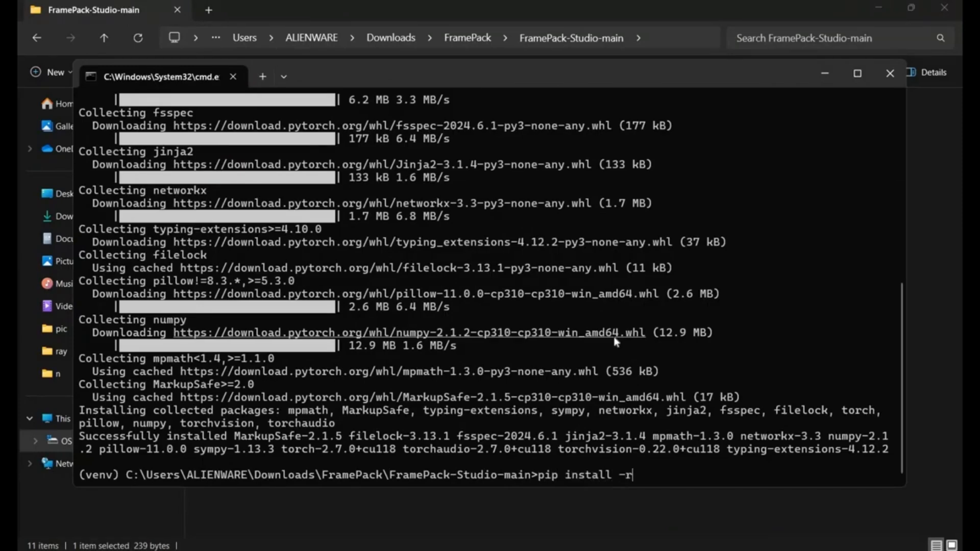
pyautogui.write('requireme')
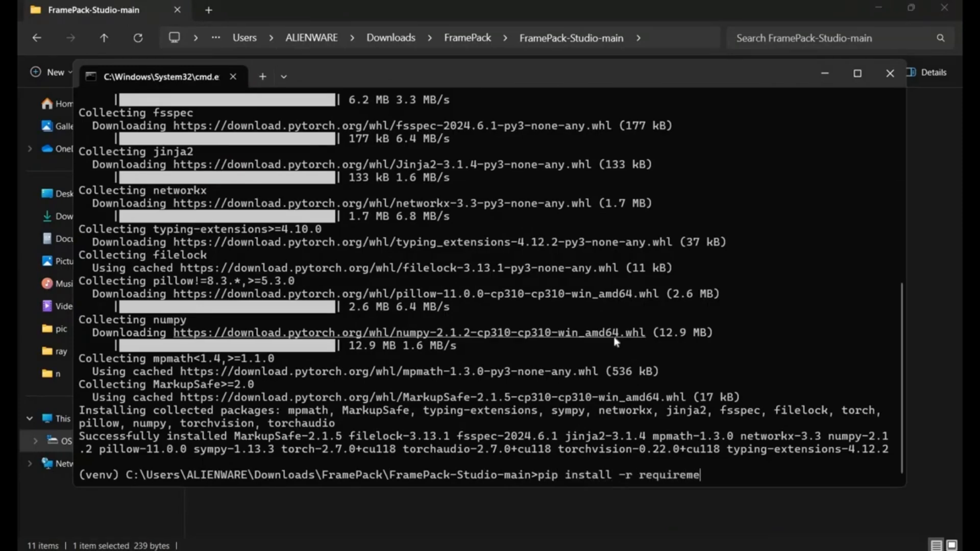
pyautogui.write('nts.')
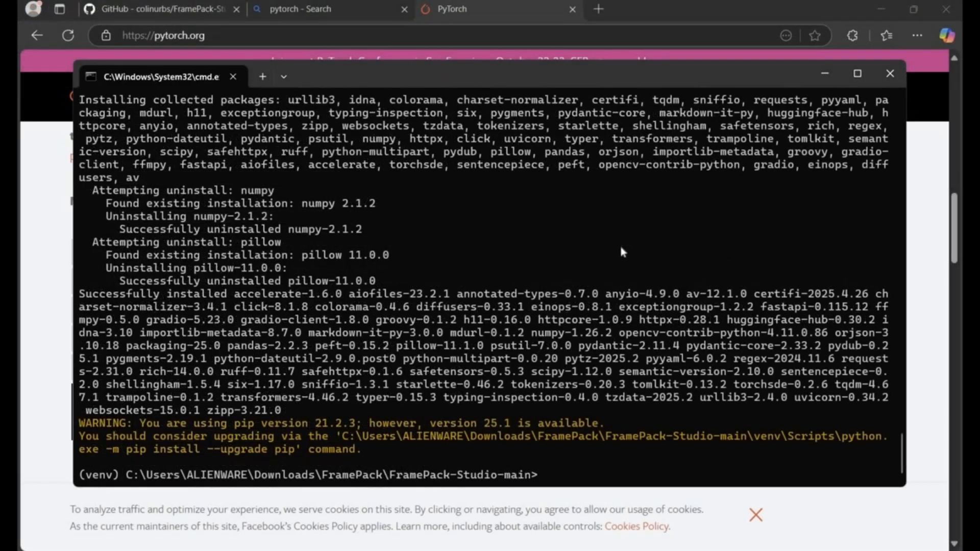
pyautogui.moveTo(574, 478)
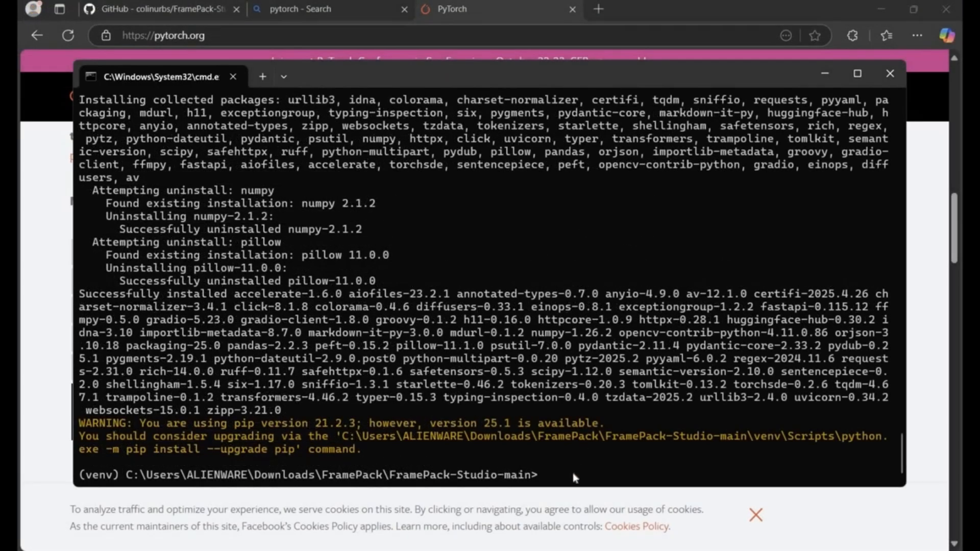
pyautogui.moveTo(596, 476)
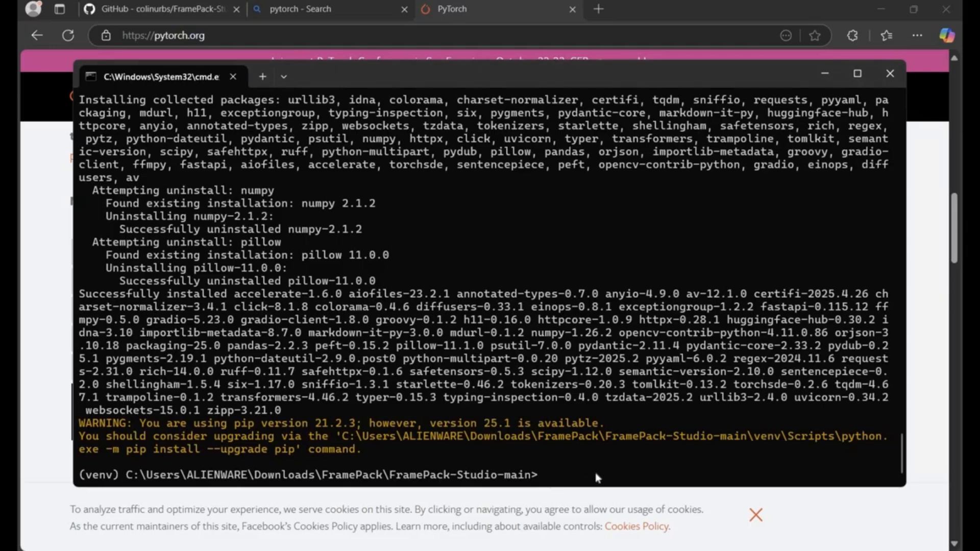
# Run python studio.py so FramePack Studio downloads its models and serves on port 7860
pyautogui.write('python stud')
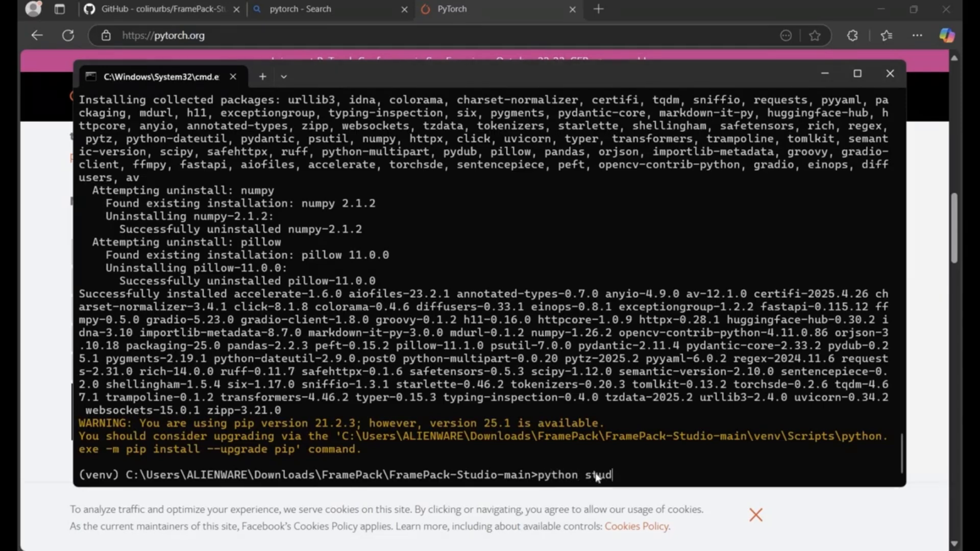
pyautogui.write('io.py')
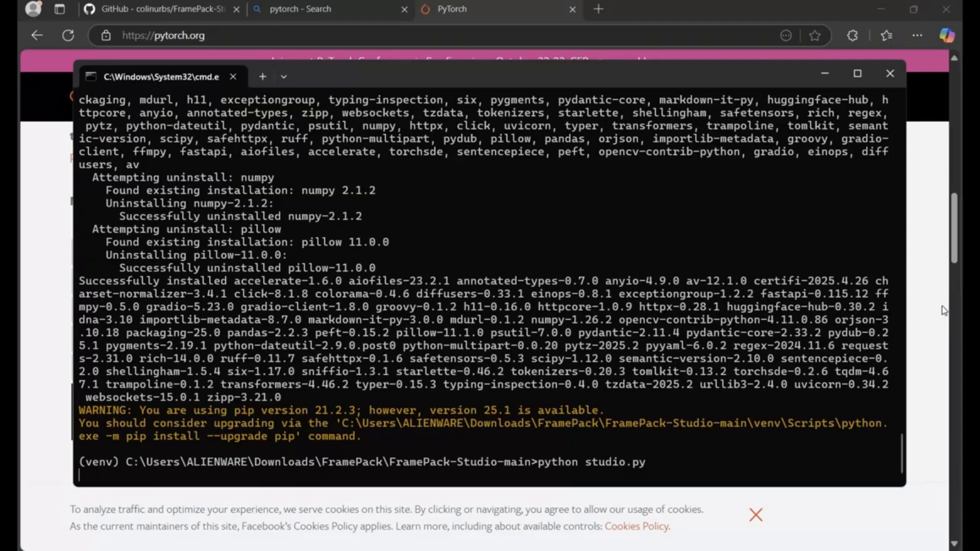
pyautogui.press('Return')
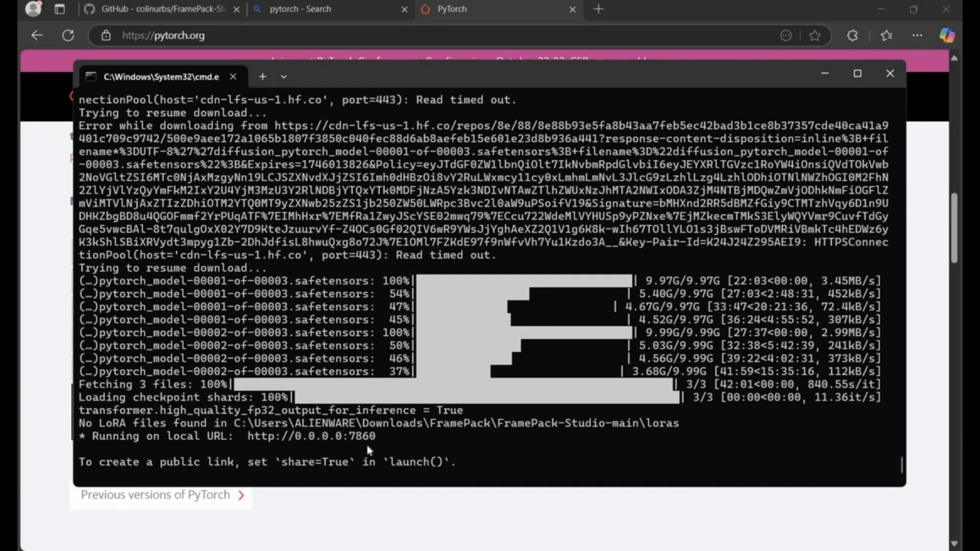
pyautogui.moveTo(297, 438)
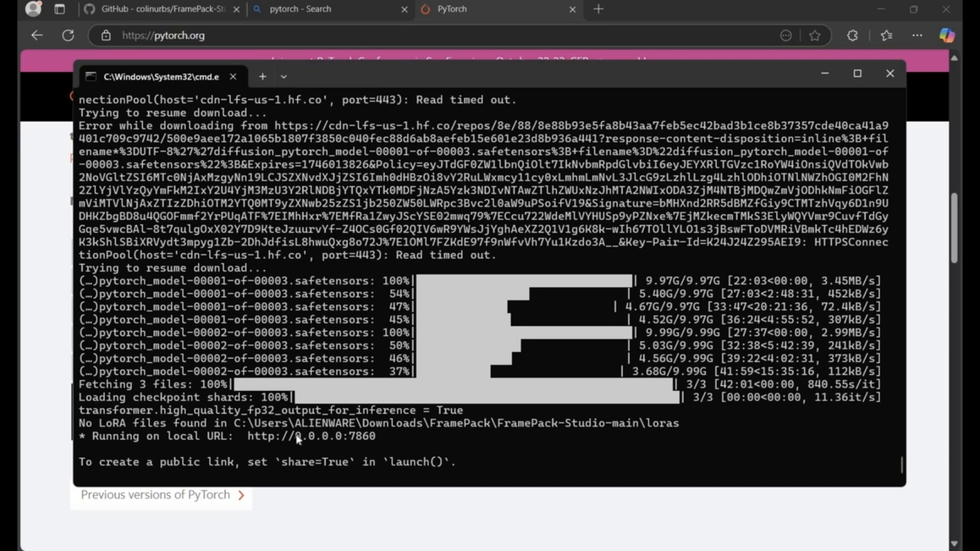
pyautogui.doubleClick(338, 436)
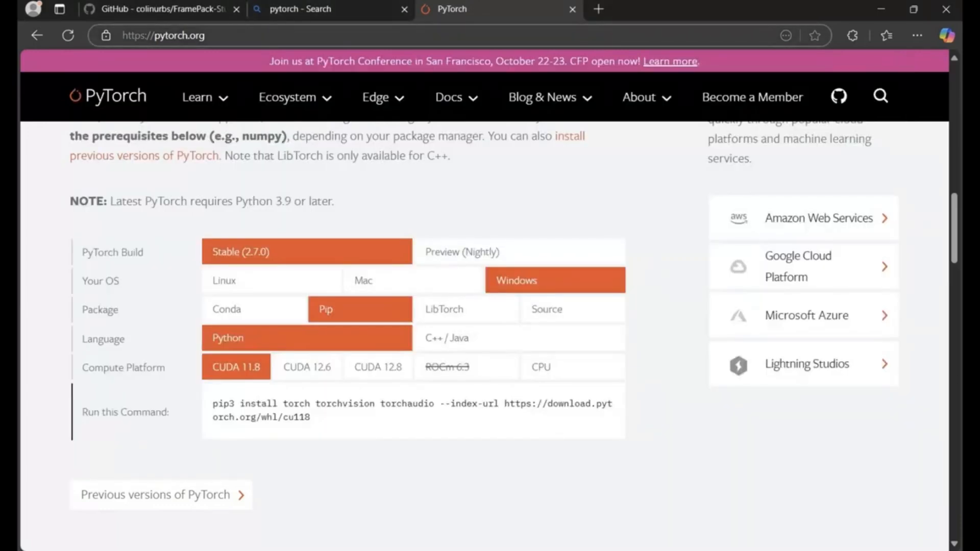
pyautogui.click(163, 35)
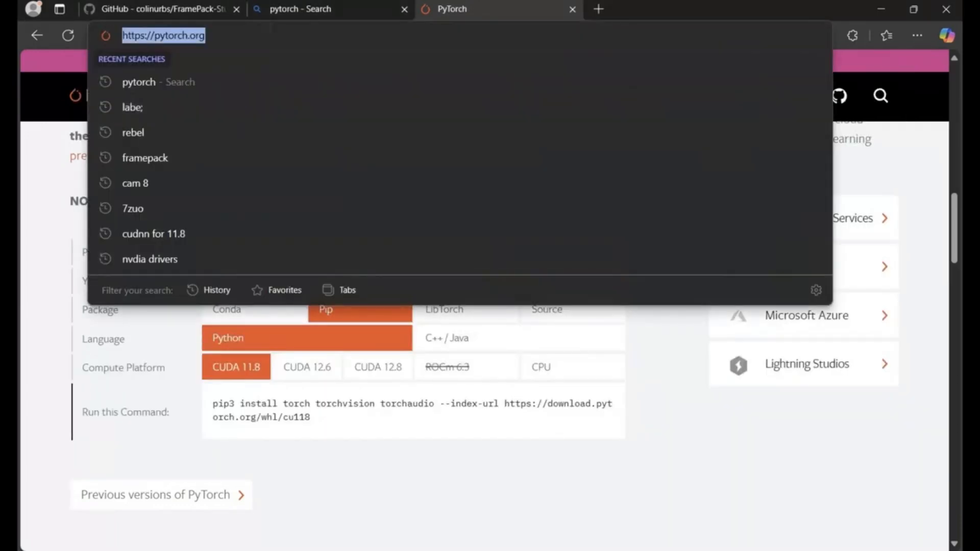
pyautogui.write('http://0.0.0.0:7860')
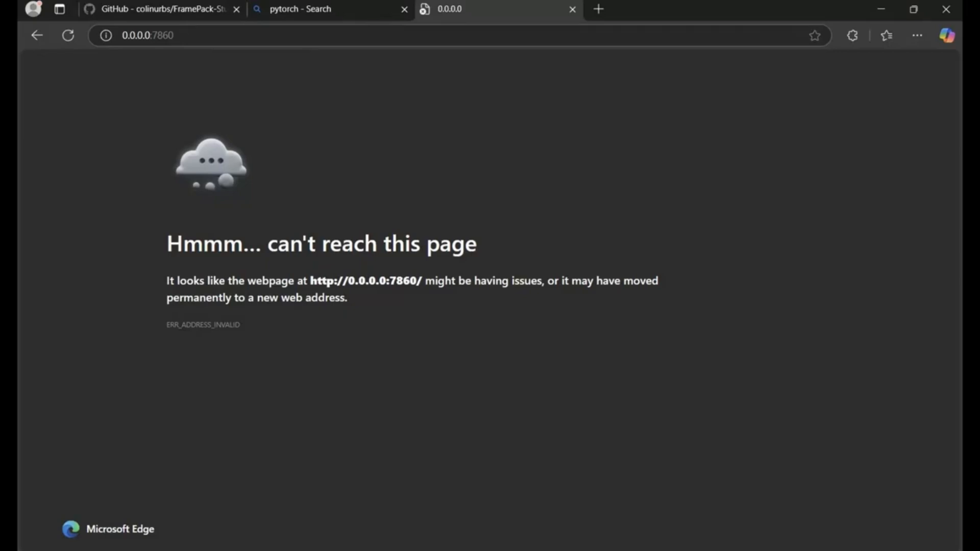
pyautogui.click(147, 34)
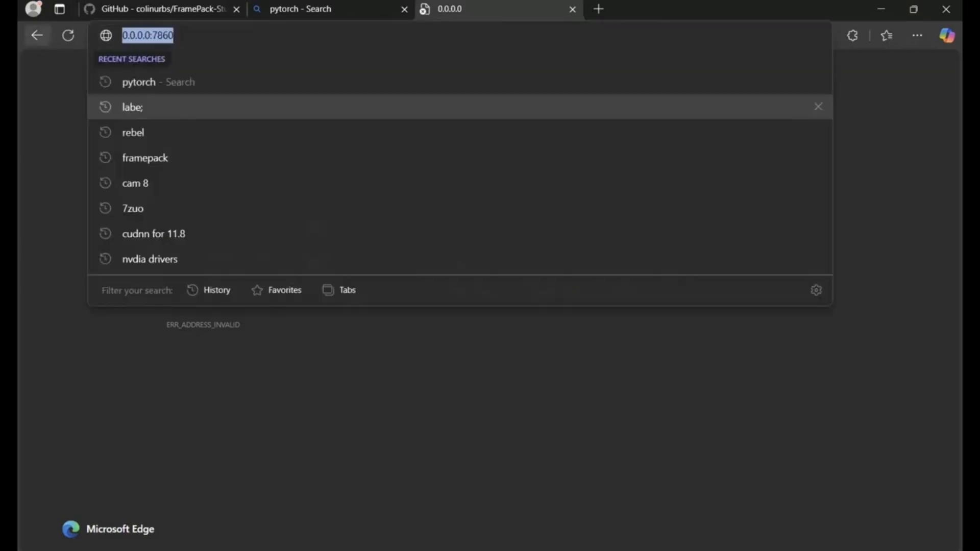
pyautogui.write('http://127.0.0.1:7860/')
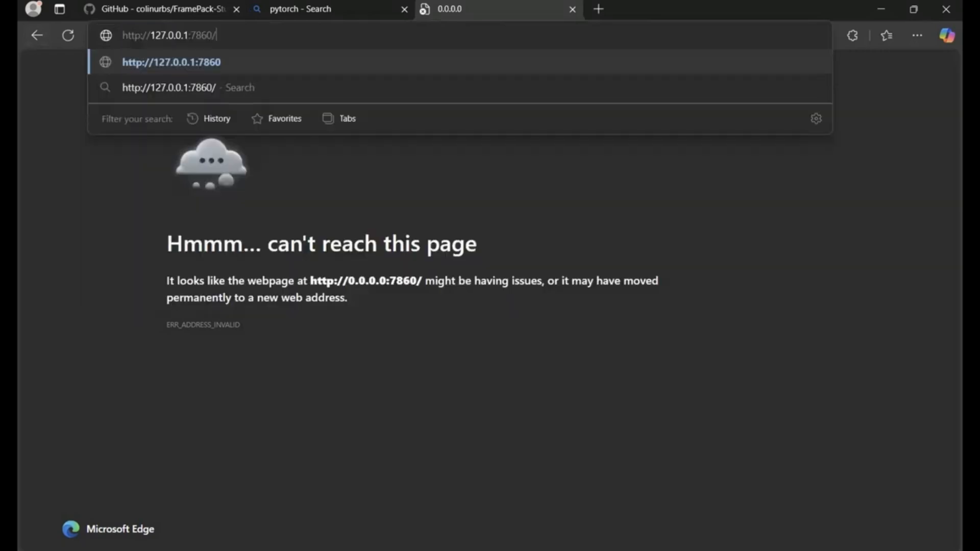
pyautogui.press('Enter')
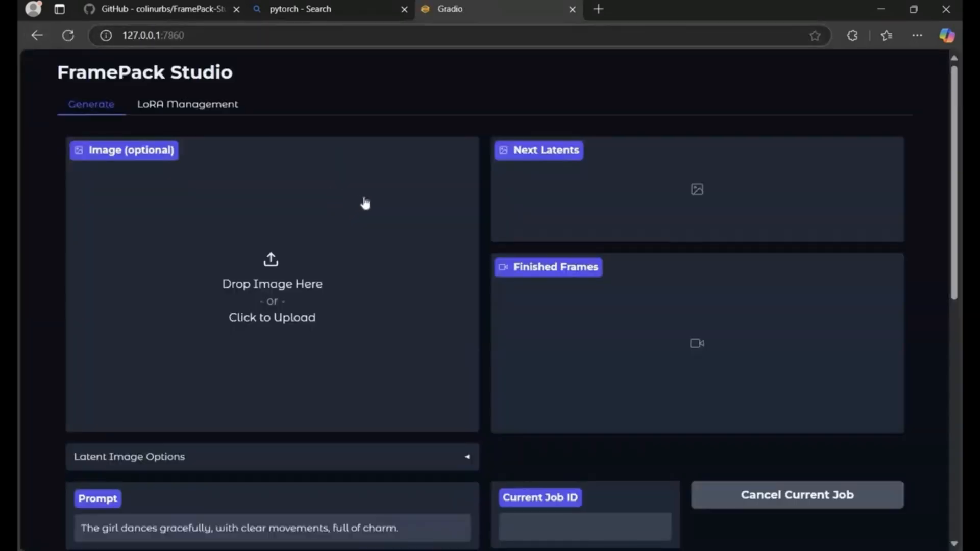
# Scroll down the FramePack Studio Generate page to look it over
pyautogui.scroll(-3)
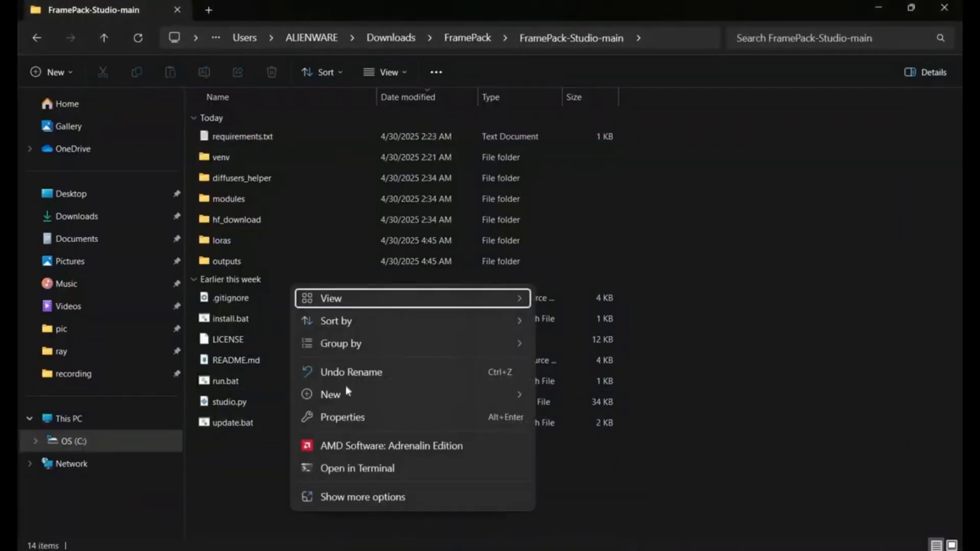
# Create a New Text Document.txt in FramePack-Studio-main and open it in Notepad
pyautogui.click(329, 394)
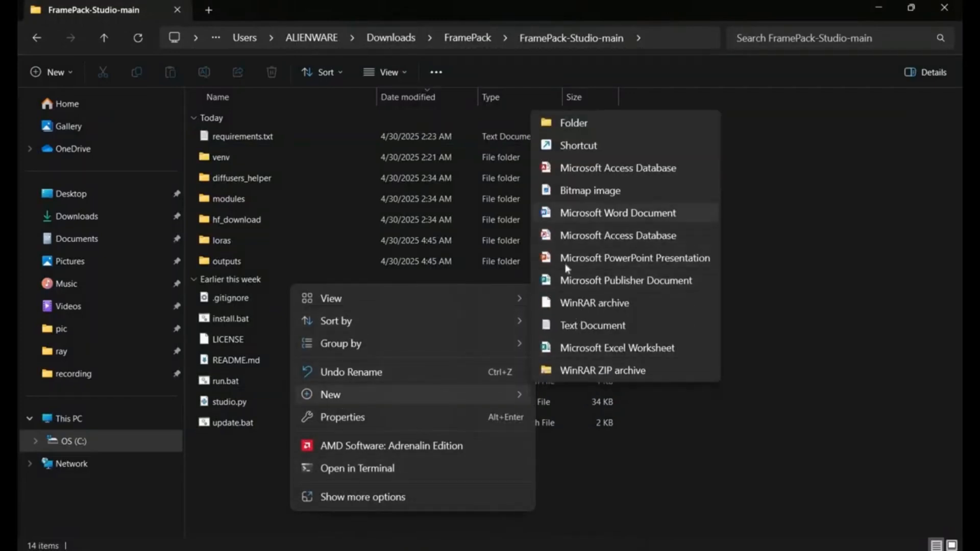
pyautogui.click(591, 324)
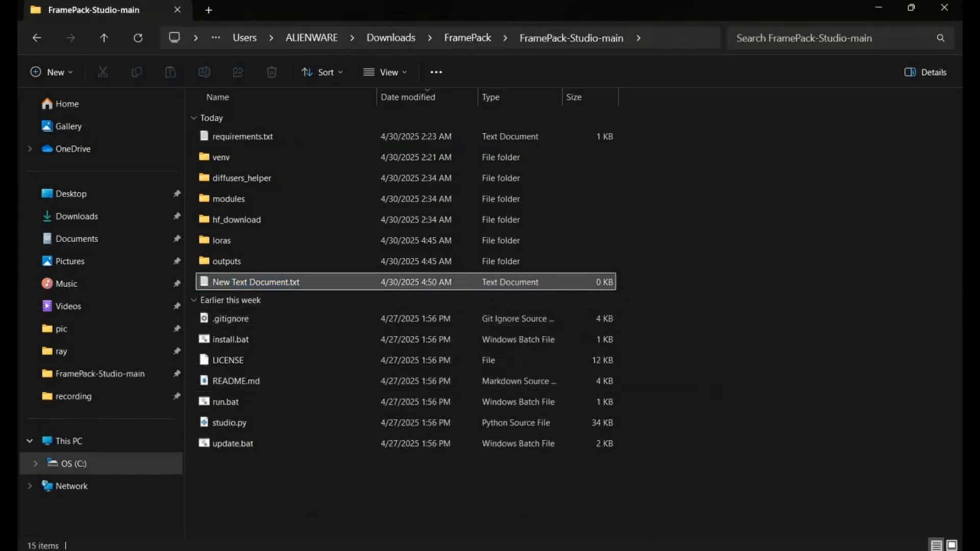
pyautogui.doubleClick(255, 282)
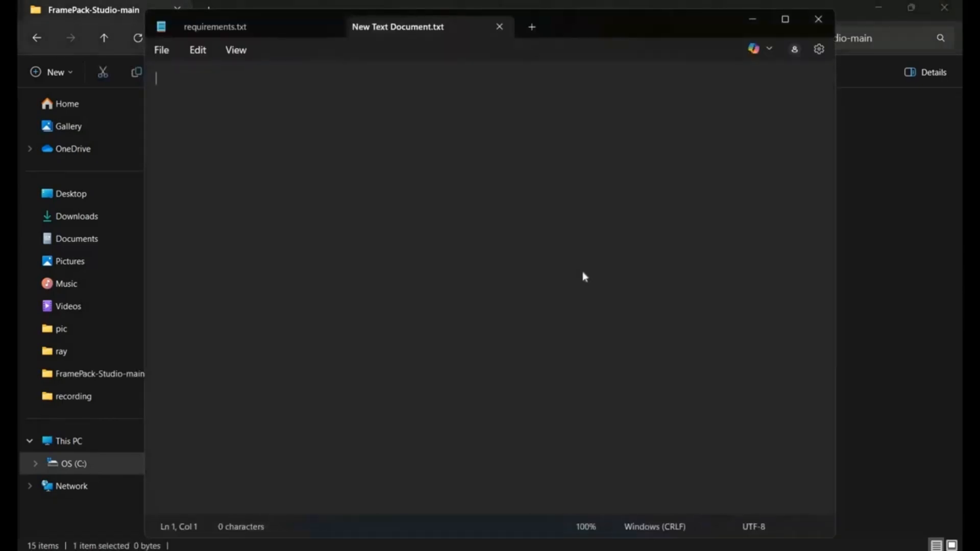
pyautogui.write('@')
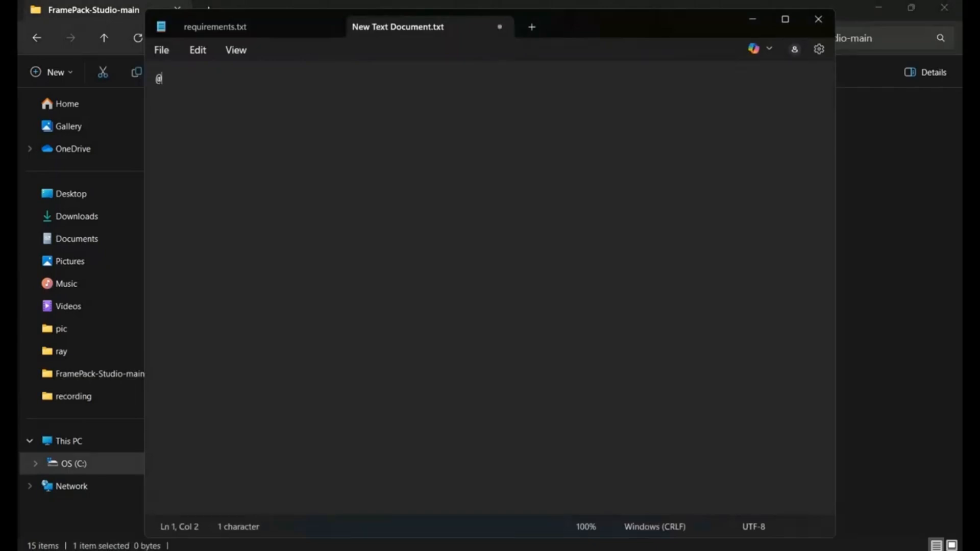
pyautogui.write('echo')
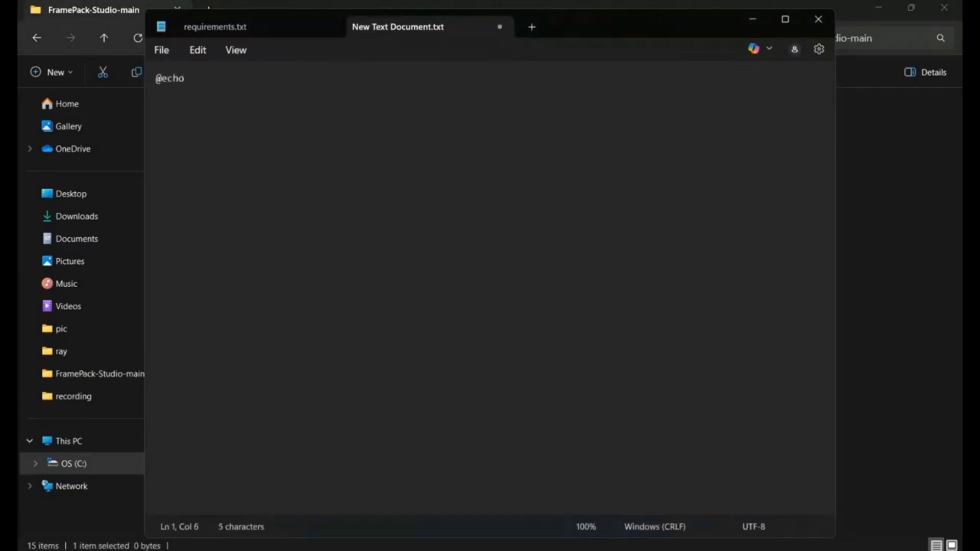
pyautogui.write('off')
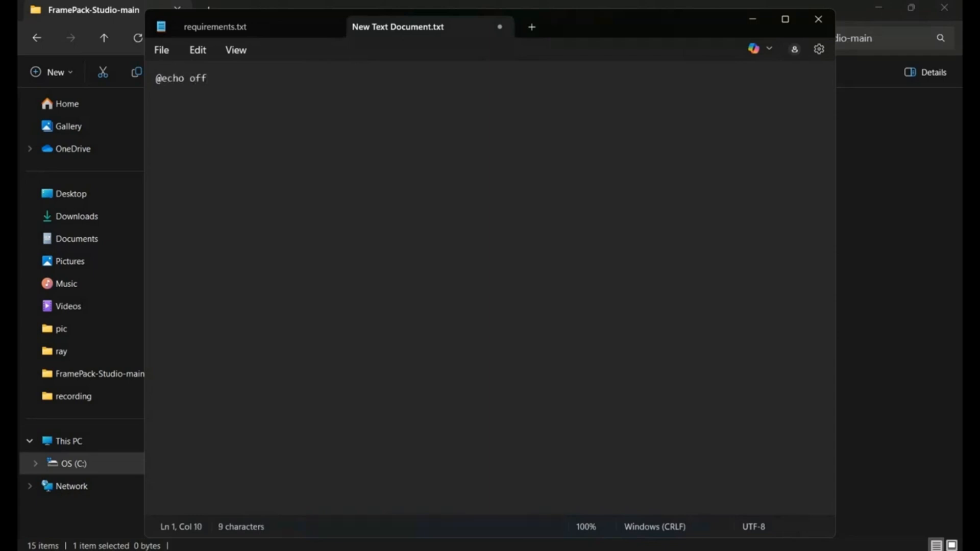
pyautogui.press('enter')
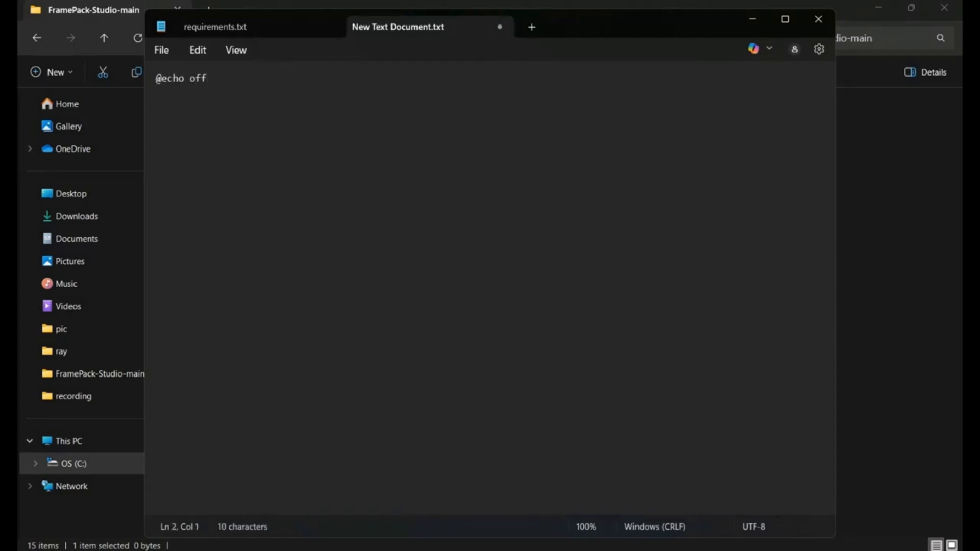
pyautogui.write('call')
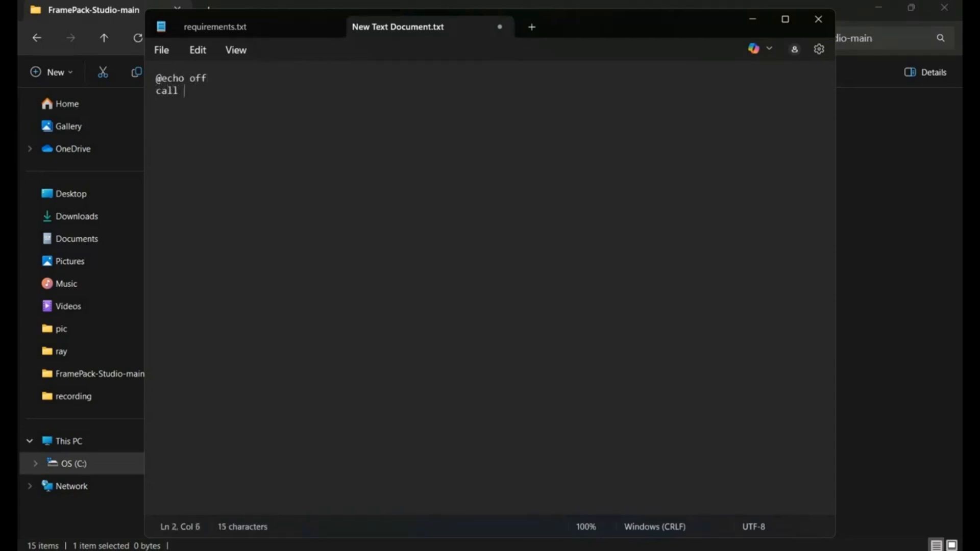
pyautogui.write('venv')
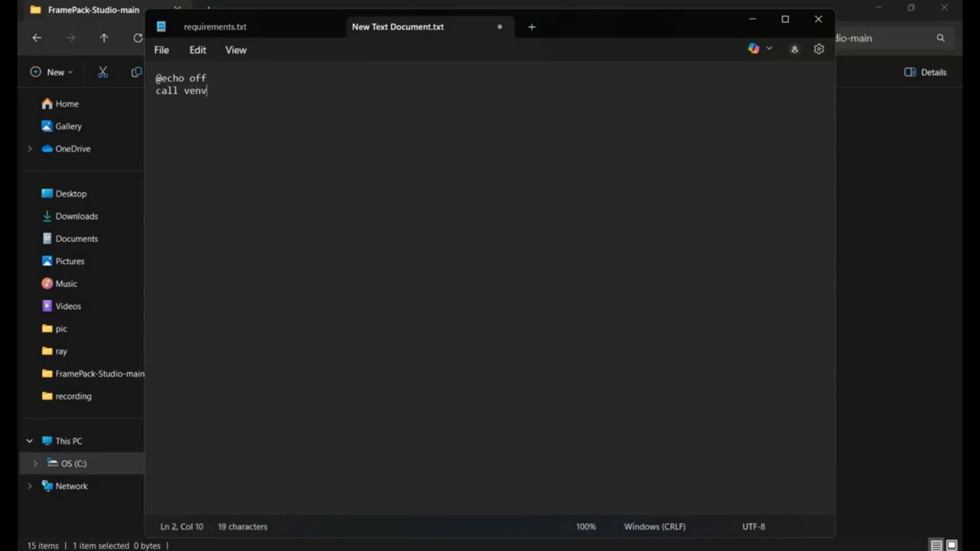
pyautogui.write('\\sc')
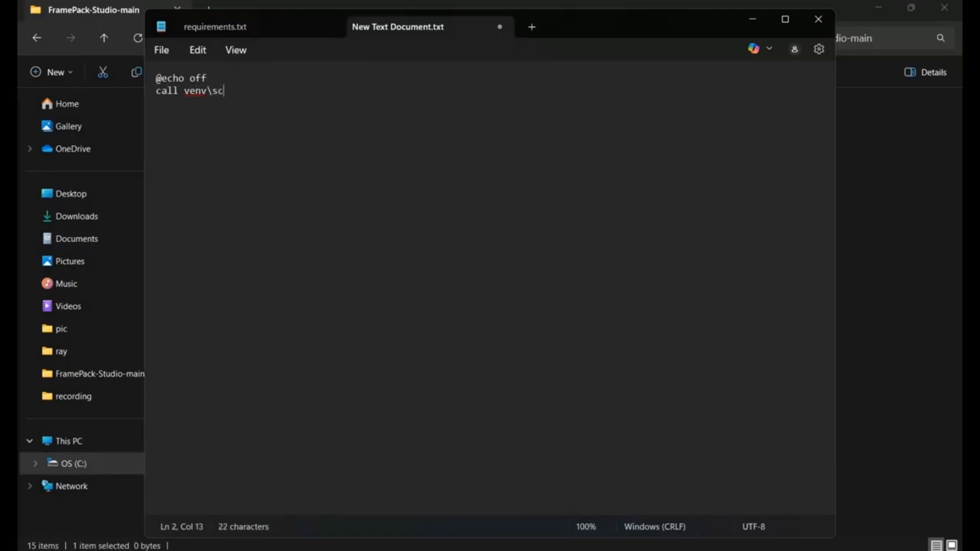
pyautogui.write('ripts')
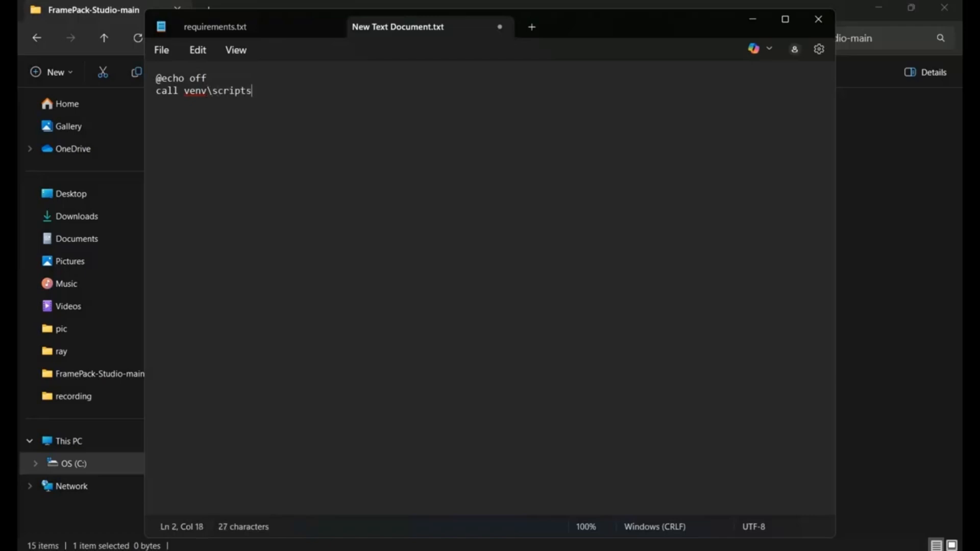
pyautogui.write('\\a')
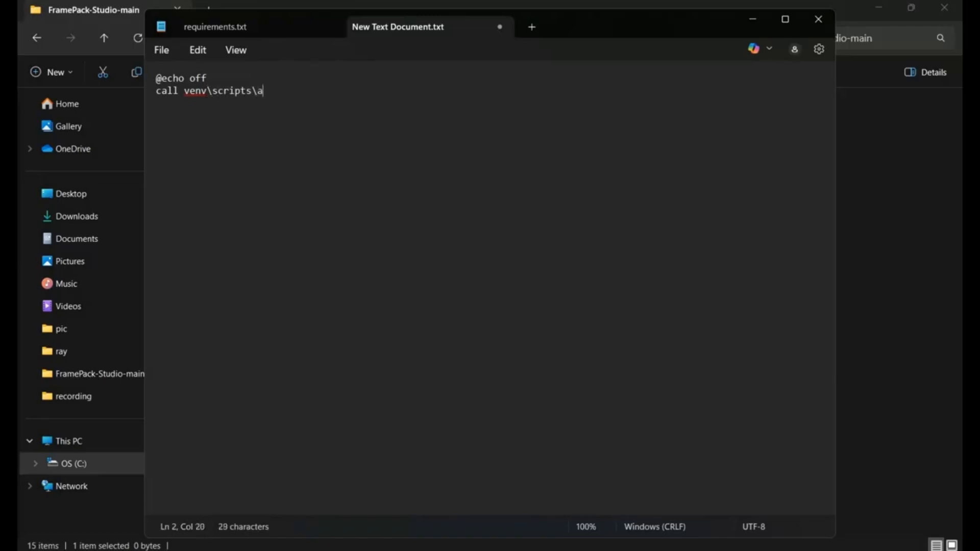
pyautogui.write('ctivate')
pyautogui.write('p')
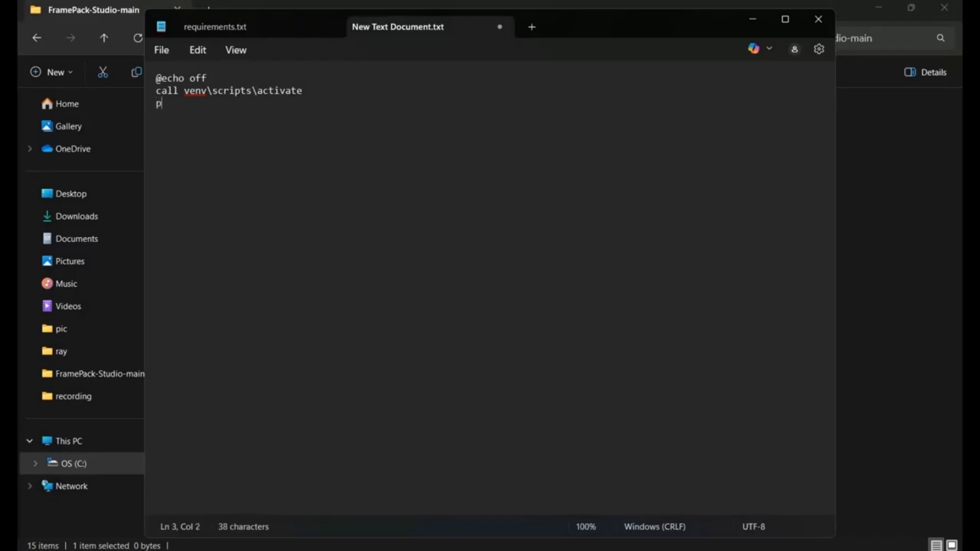
# Add the lines python studio.py and pause to complete the launcher script
pyautogui.write('ython stud')
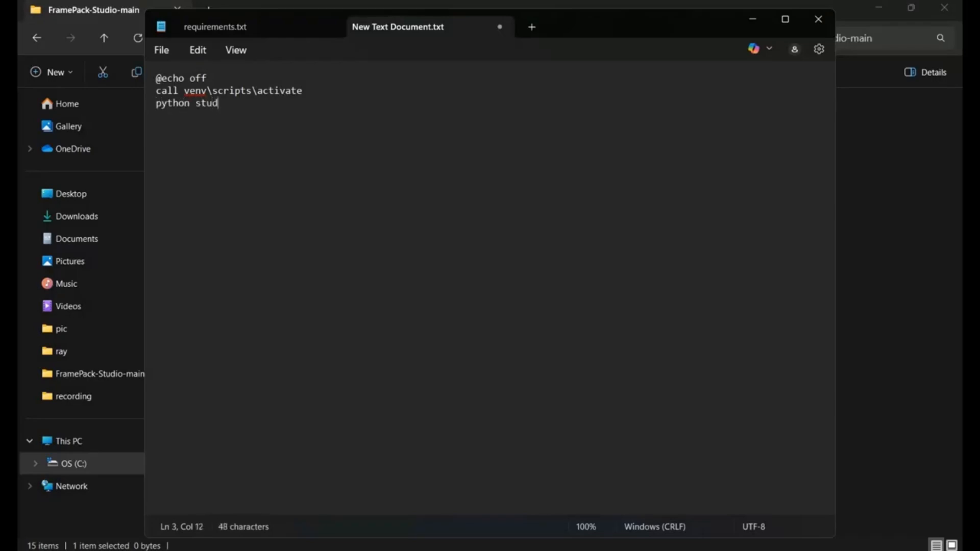
pyautogui.write('io.py')
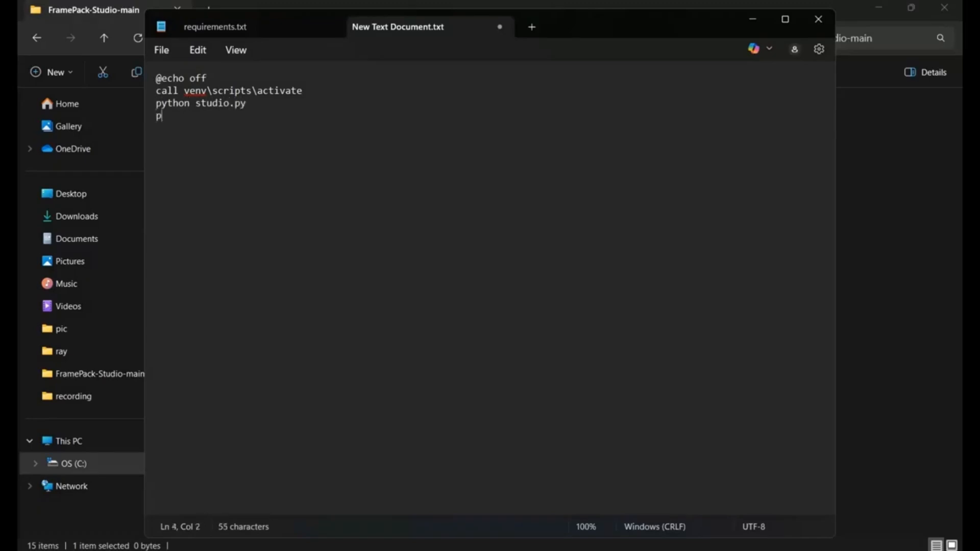
pyautogui.write('ause')
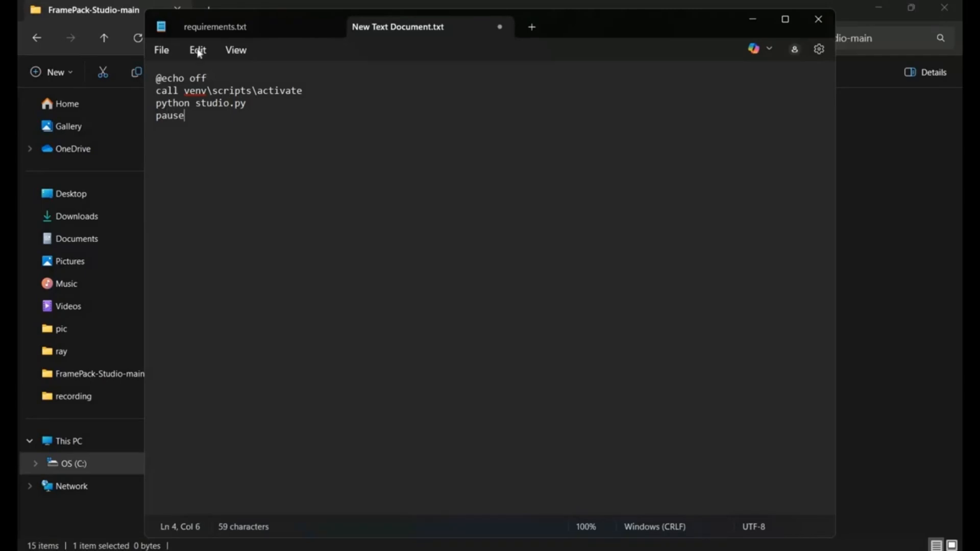
pyautogui.moveTo(195, 193)
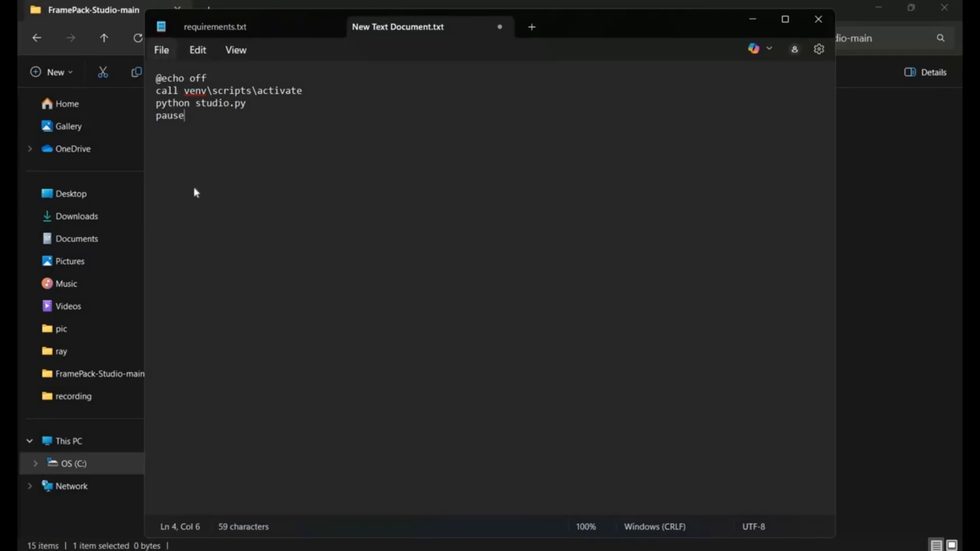
pyautogui.moveTo(359, 178)
pyautogui.write('RUN.')
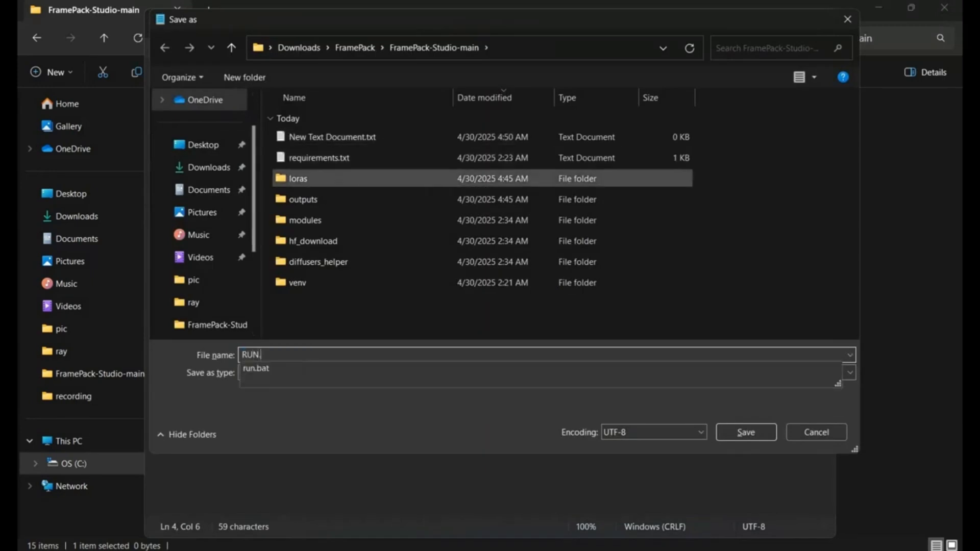
# Save the script as RUN.bat in FramePack-Studio-main, replacing the existing file, and close Notepad
pyautogui.write('bat')
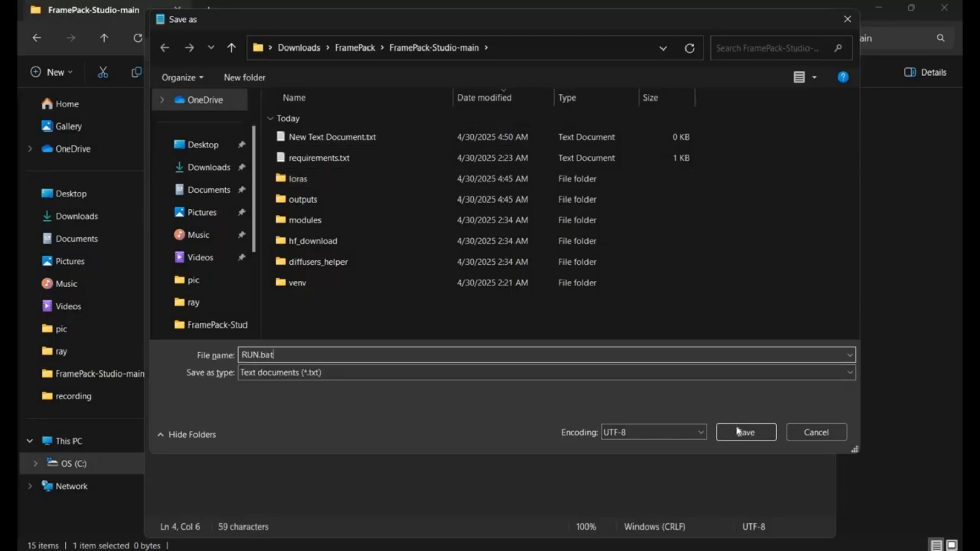
pyautogui.click(745, 432)
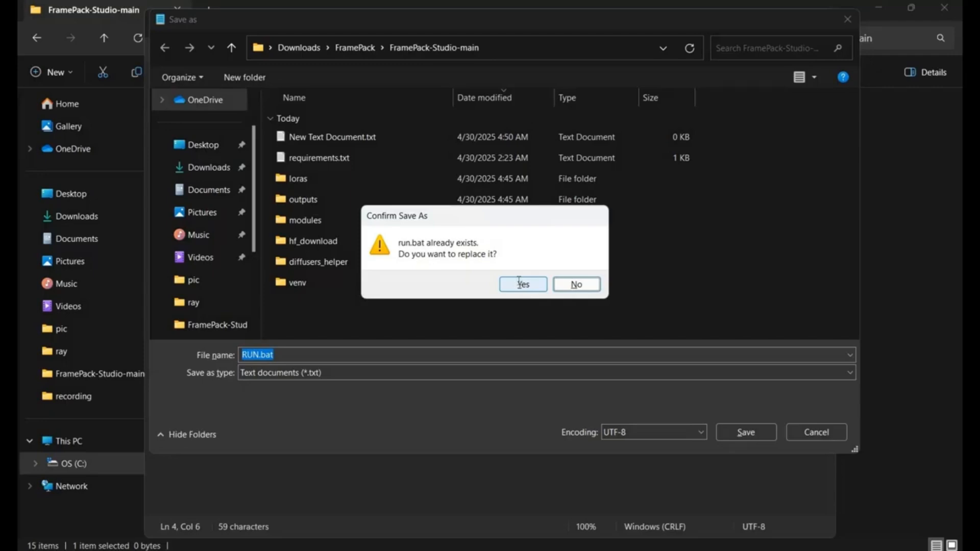
pyautogui.click(523, 284)
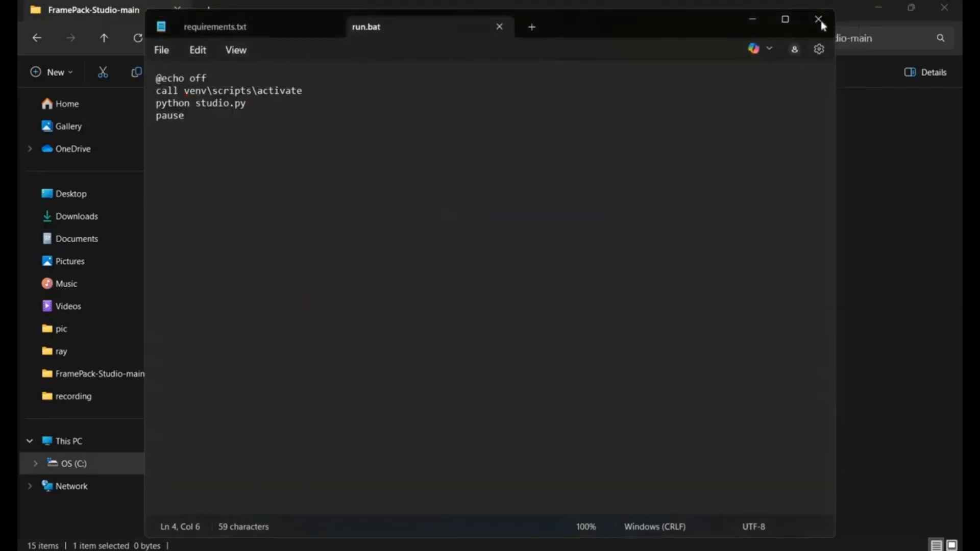
pyautogui.click(819, 19)
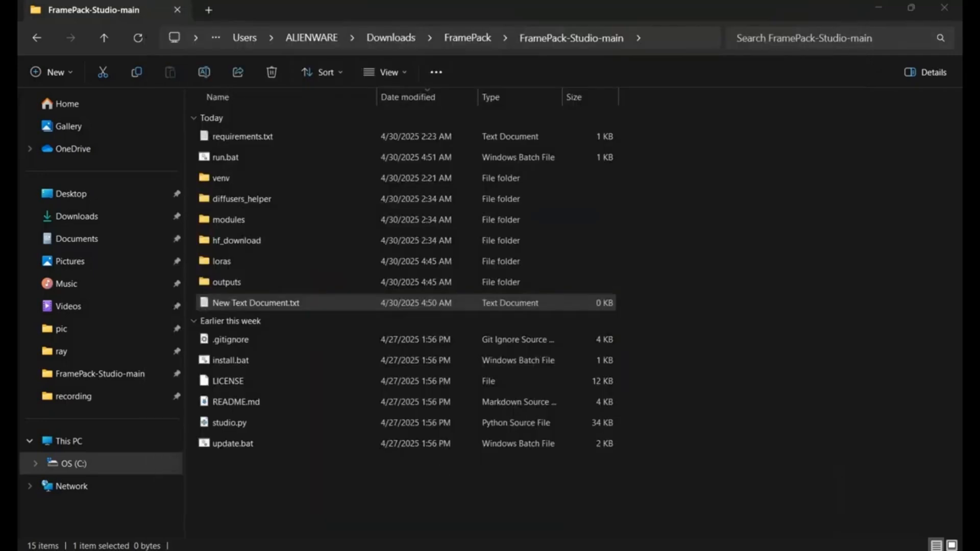
pyautogui.moveTo(848, 468)
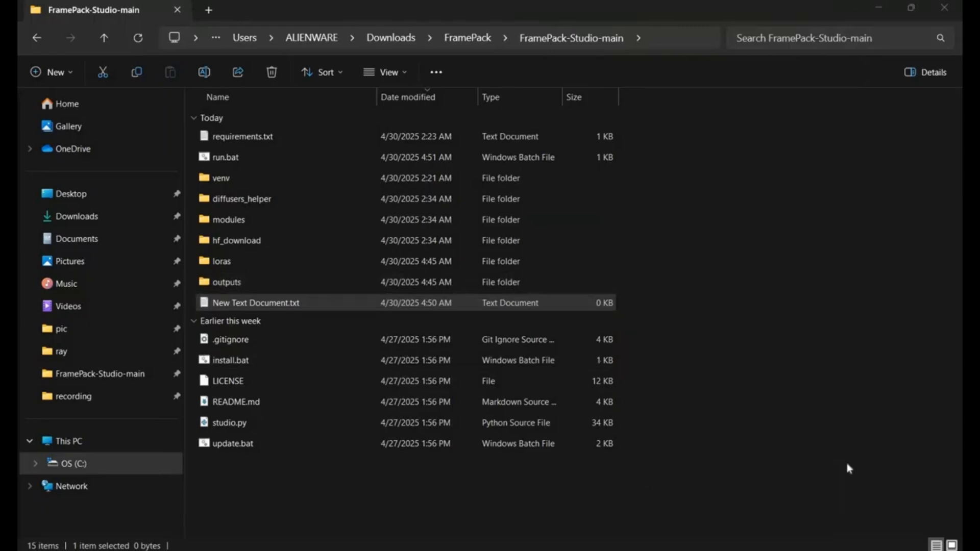